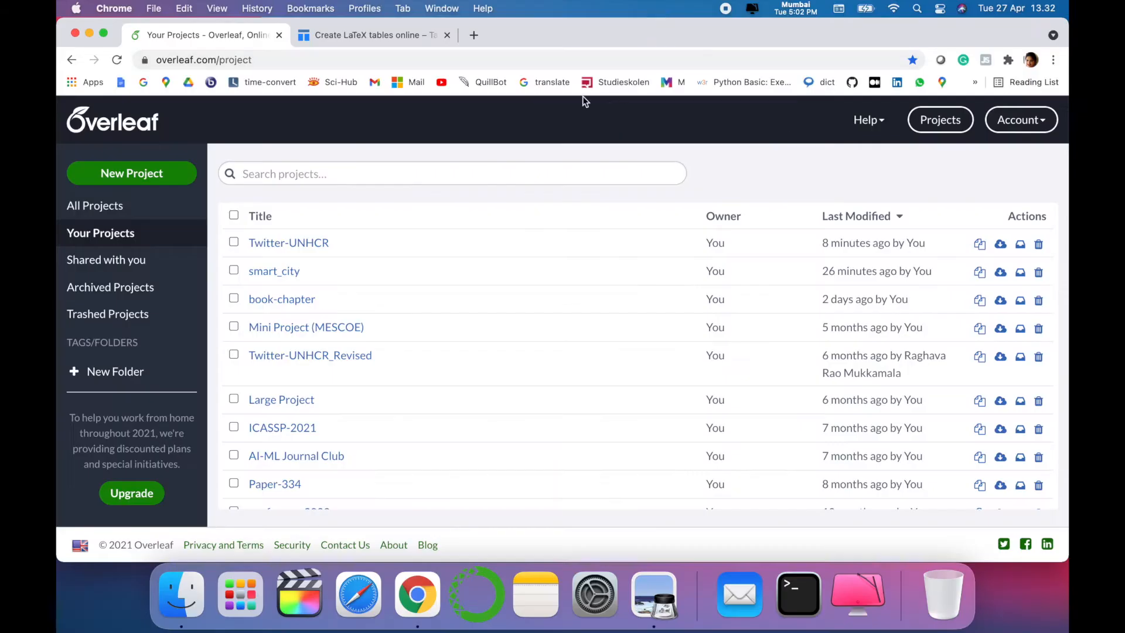
pyautogui.moveTo(83, 6)
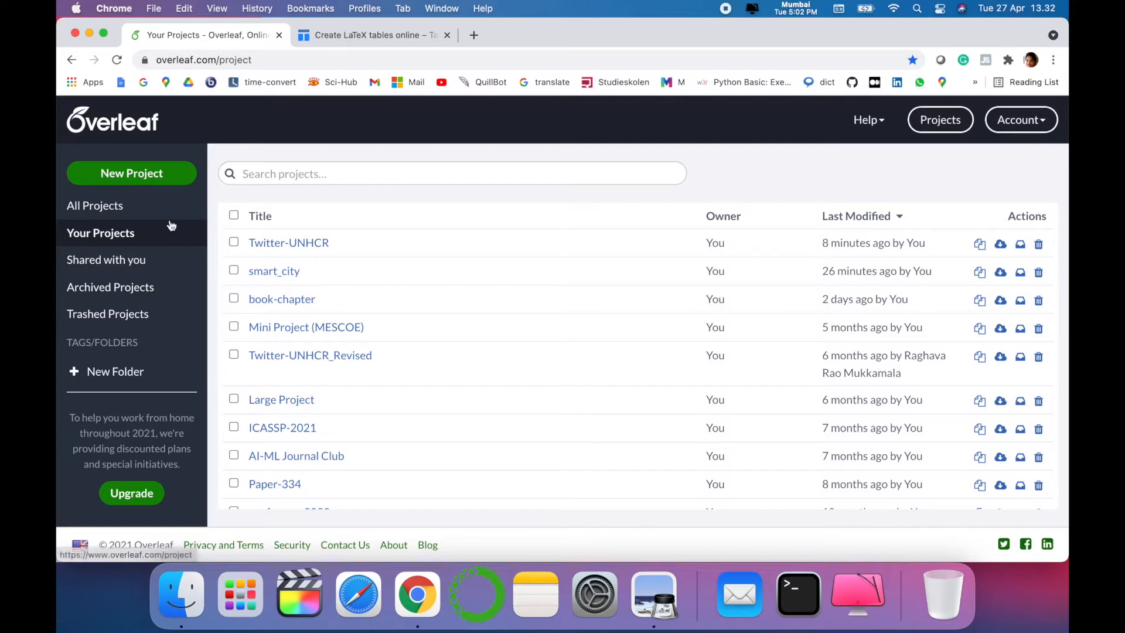
# - Create a blank project named 'dem' and open it in the editor
pyautogui.click(131, 173)
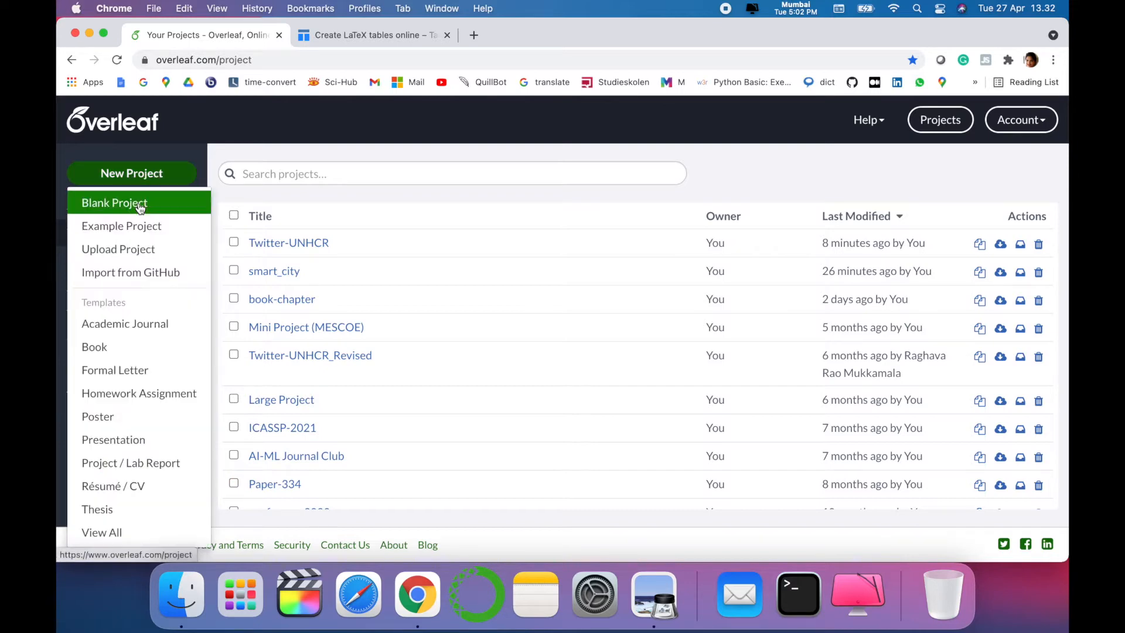
pyautogui.write('dem')
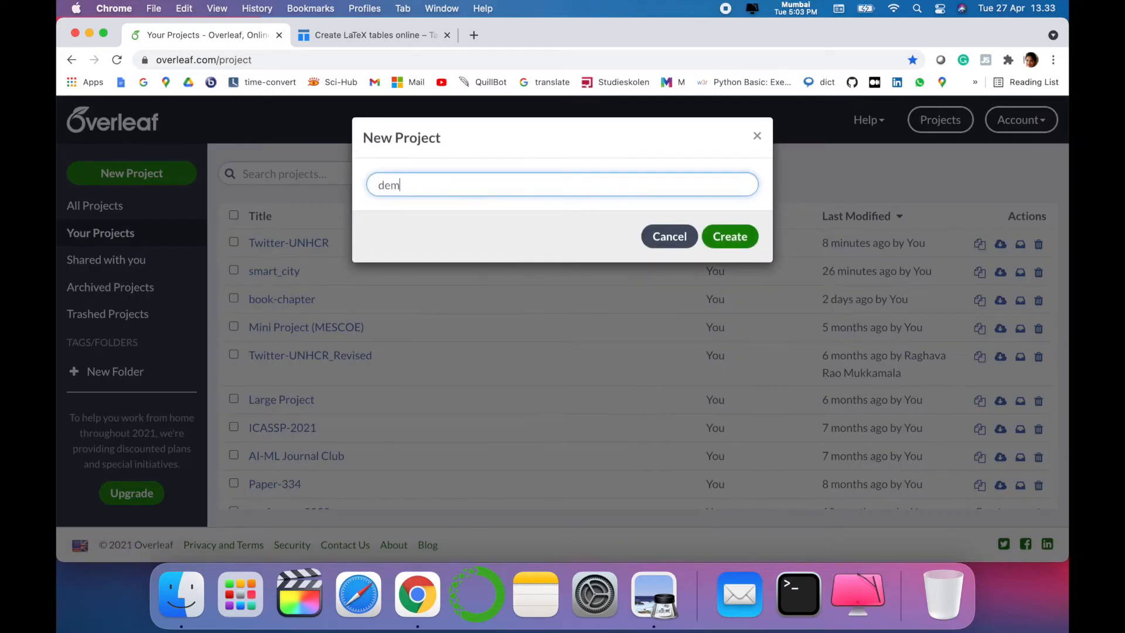
pyautogui.click(728, 236)
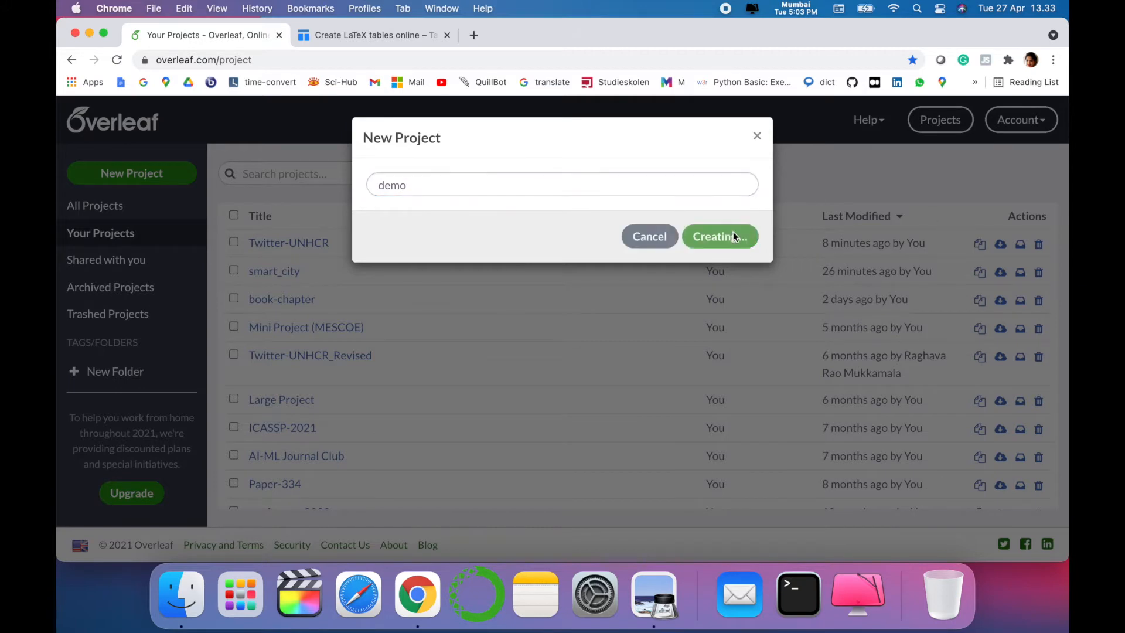
pyautogui.click(718, 236)
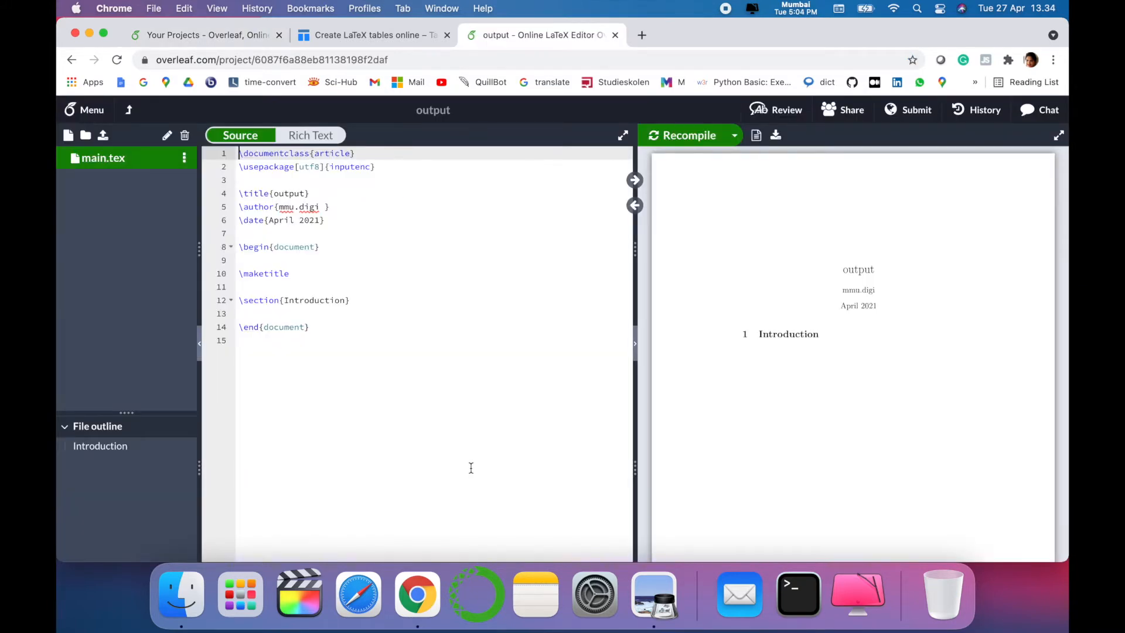
pyautogui.moveTo(352, 338)
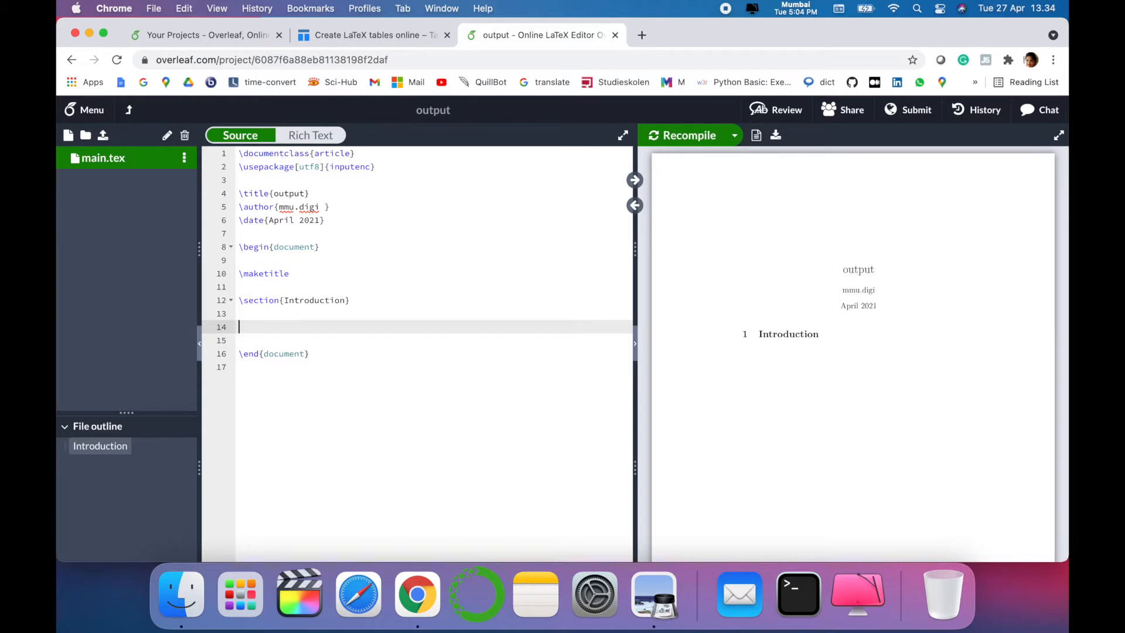
# - Check the generated classifier table code in Tables Generator, then return to the project
pyautogui.click(370, 35)
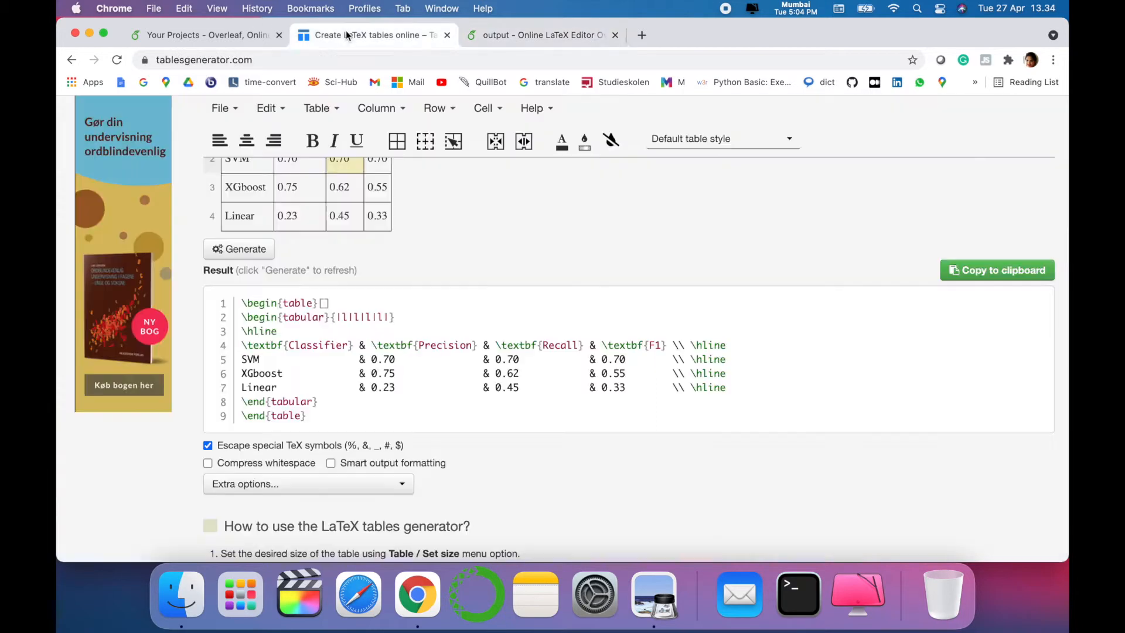
pyautogui.moveTo(541, 35)
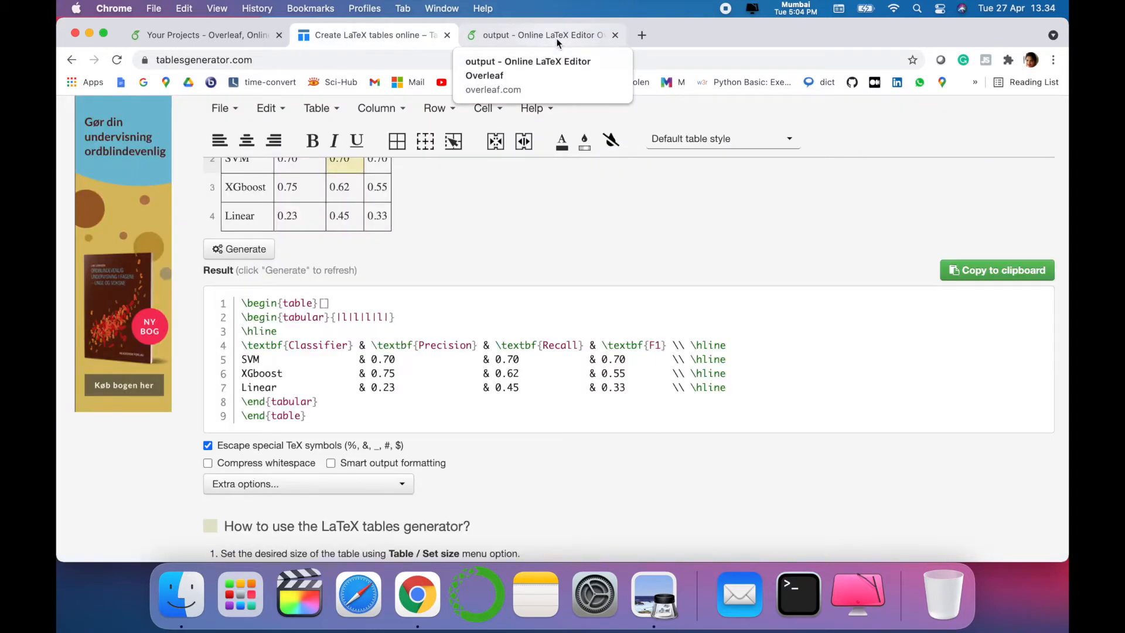
pyautogui.click(543, 35)
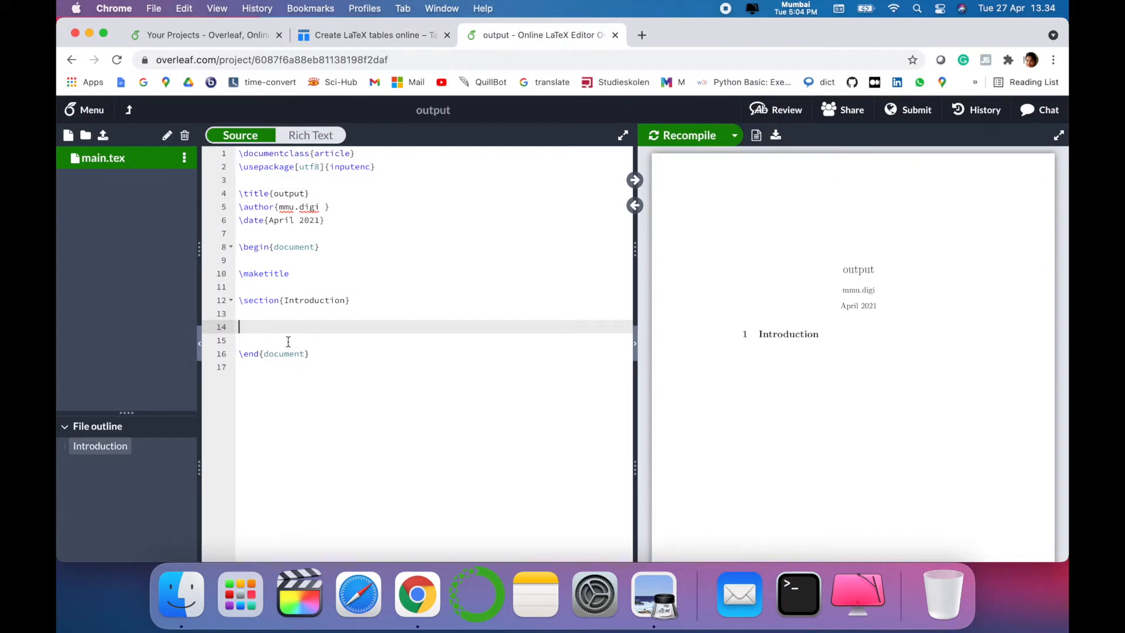
# - Insert the \begin{table} autocomplete template below the Introduction section
pyautogui.write("'")
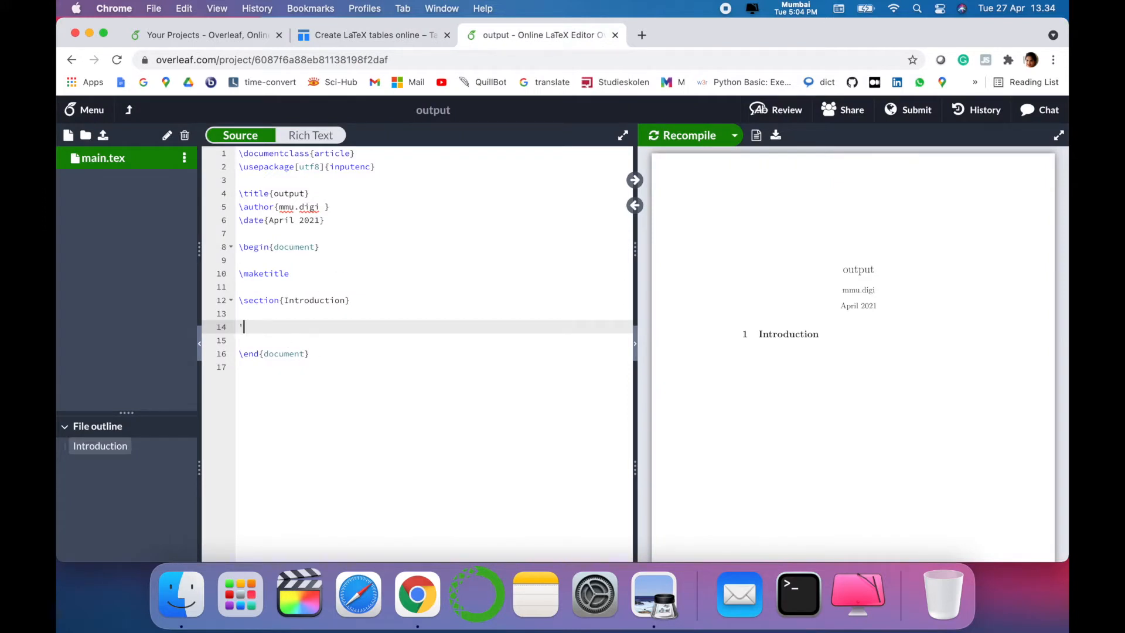
pyautogui.write('\\be')
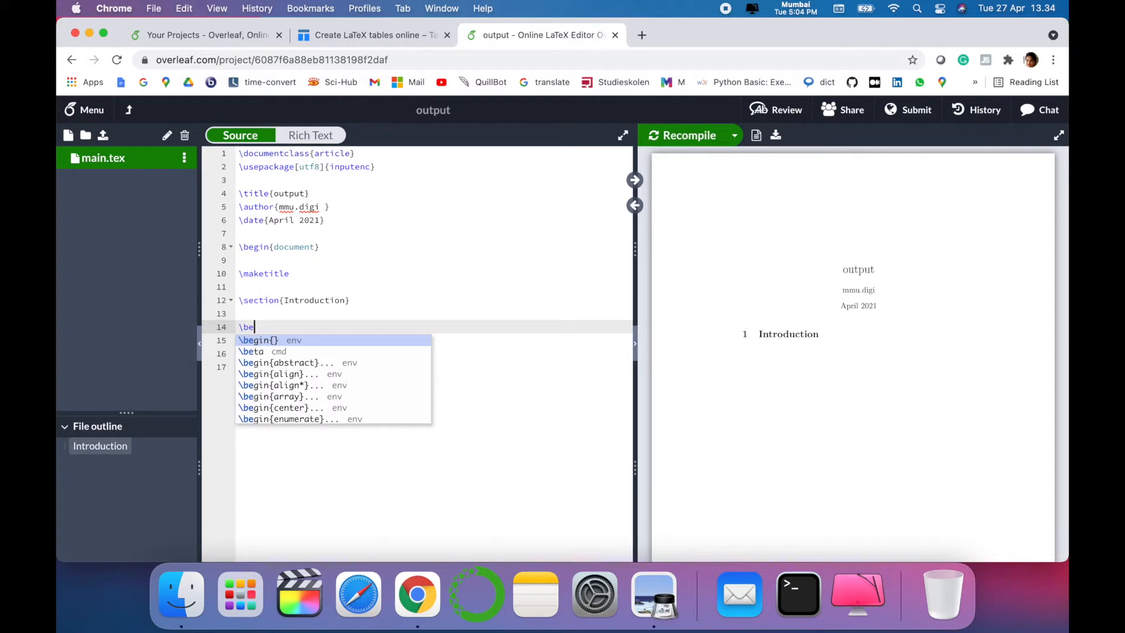
pyautogui.write('gin{}')
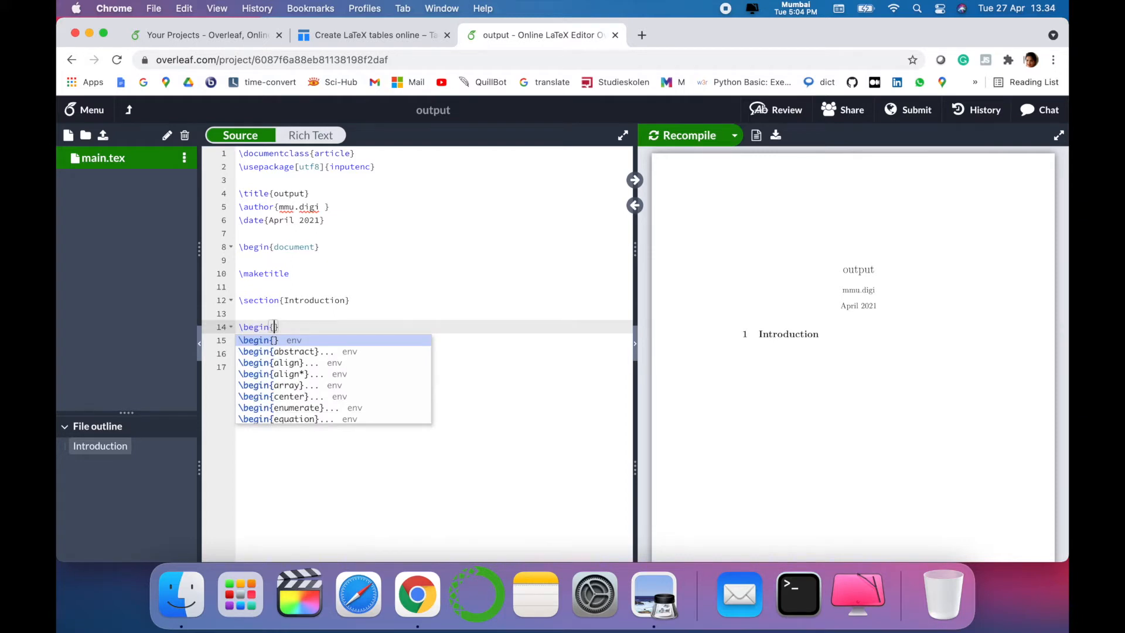
pyautogui.write('tab')
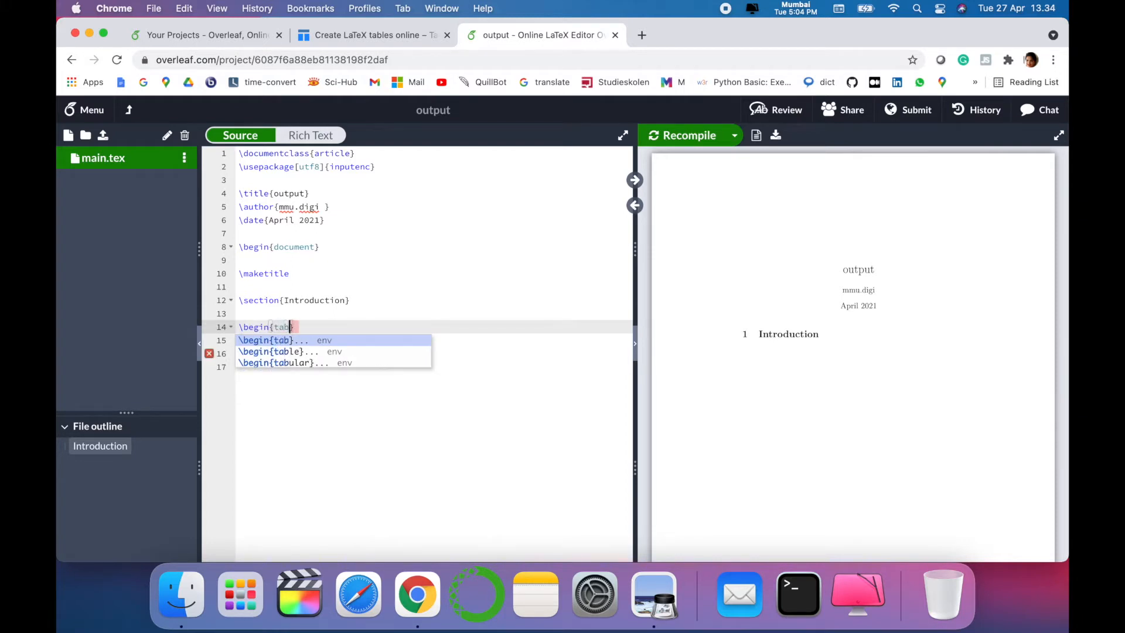
pyautogui.write('l')
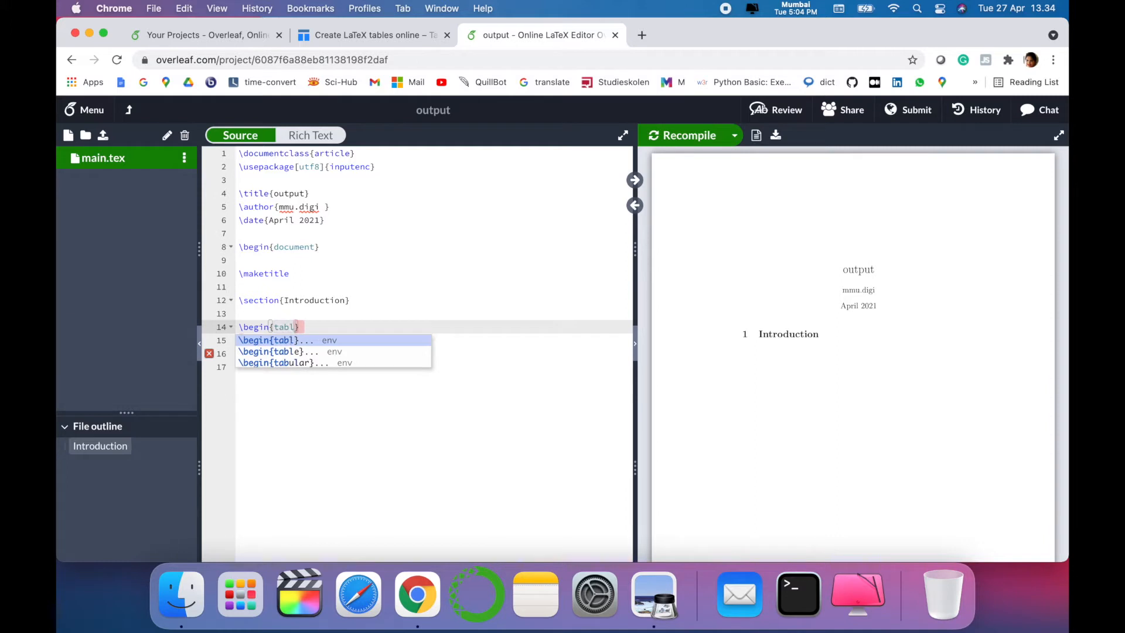
pyautogui.click(272, 351)
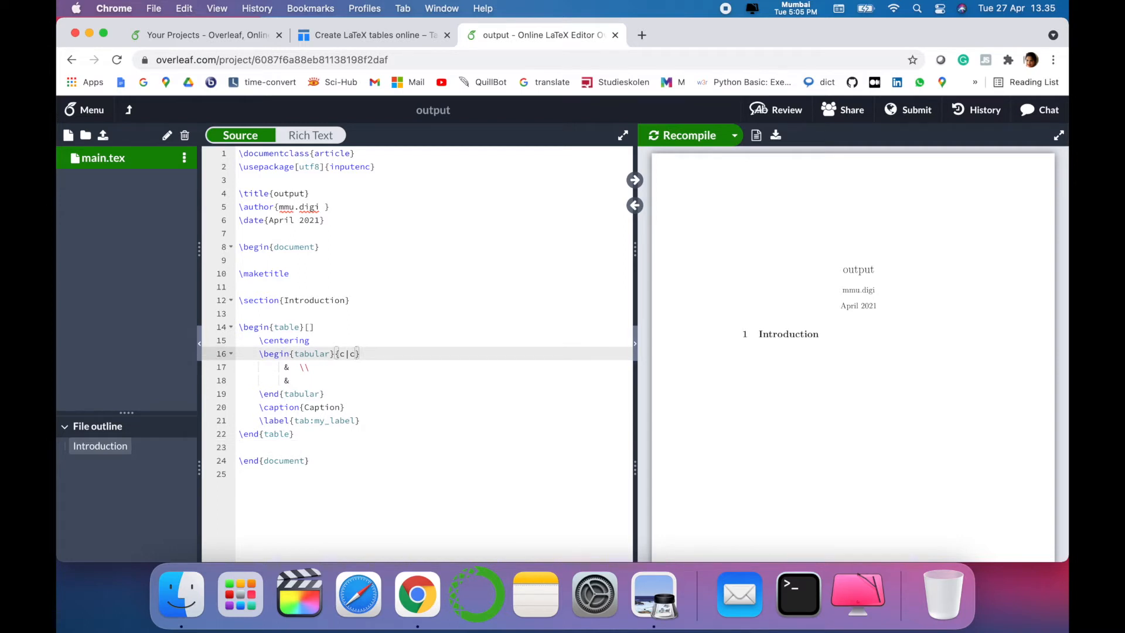
# - Recompile to preview the empty table and change the column spec to {c|c|c}
pyautogui.click(682, 135)
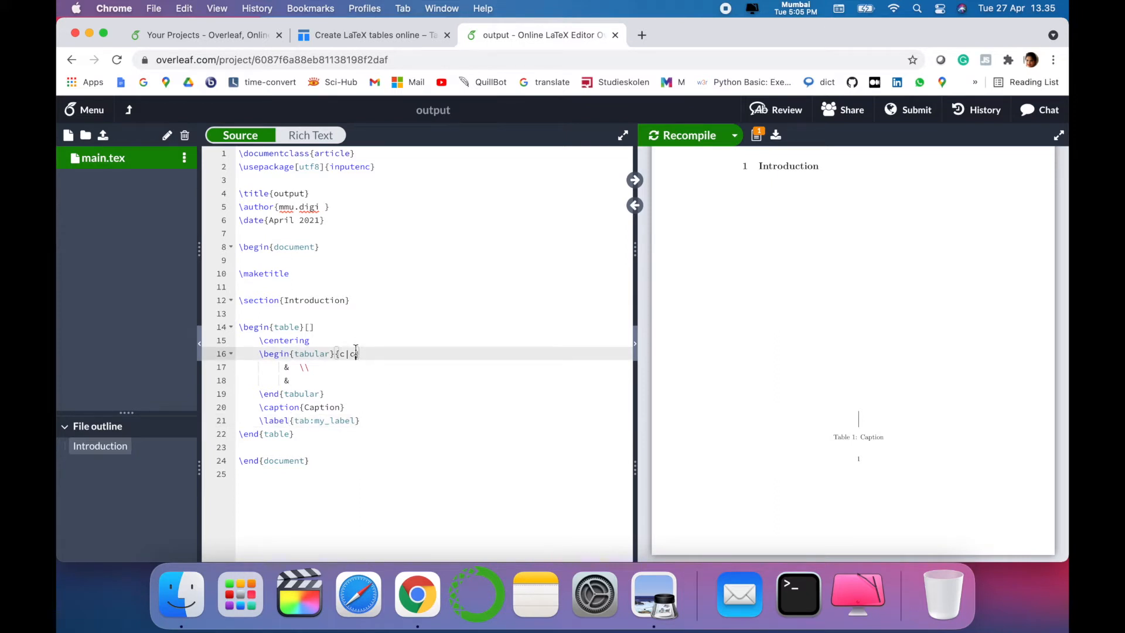
pyautogui.write('c')
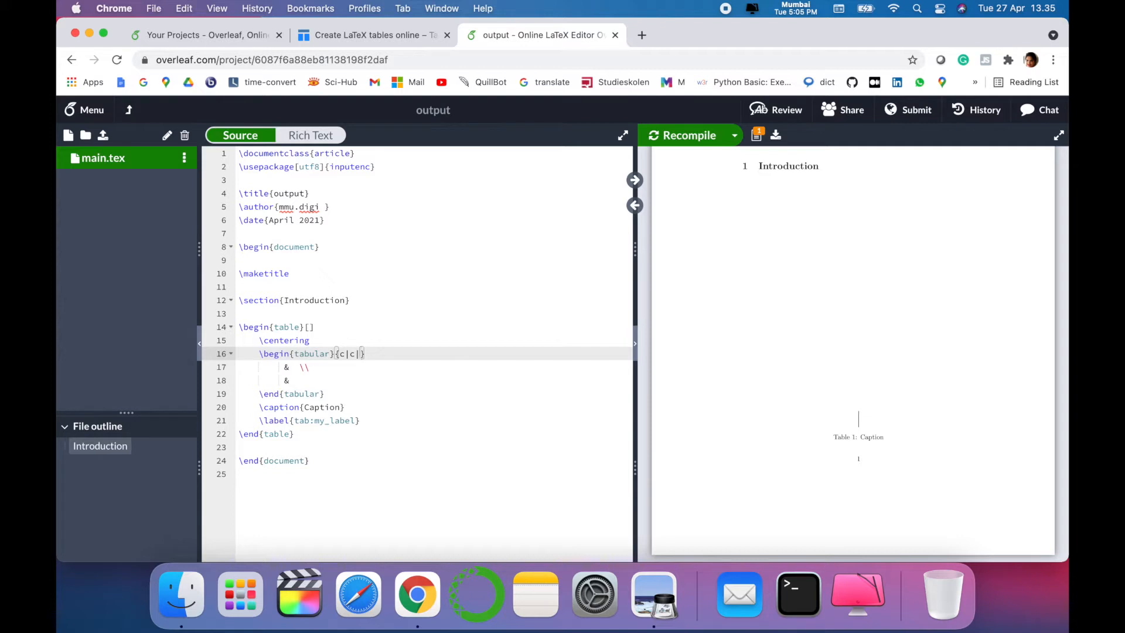
pyautogui.write('c')
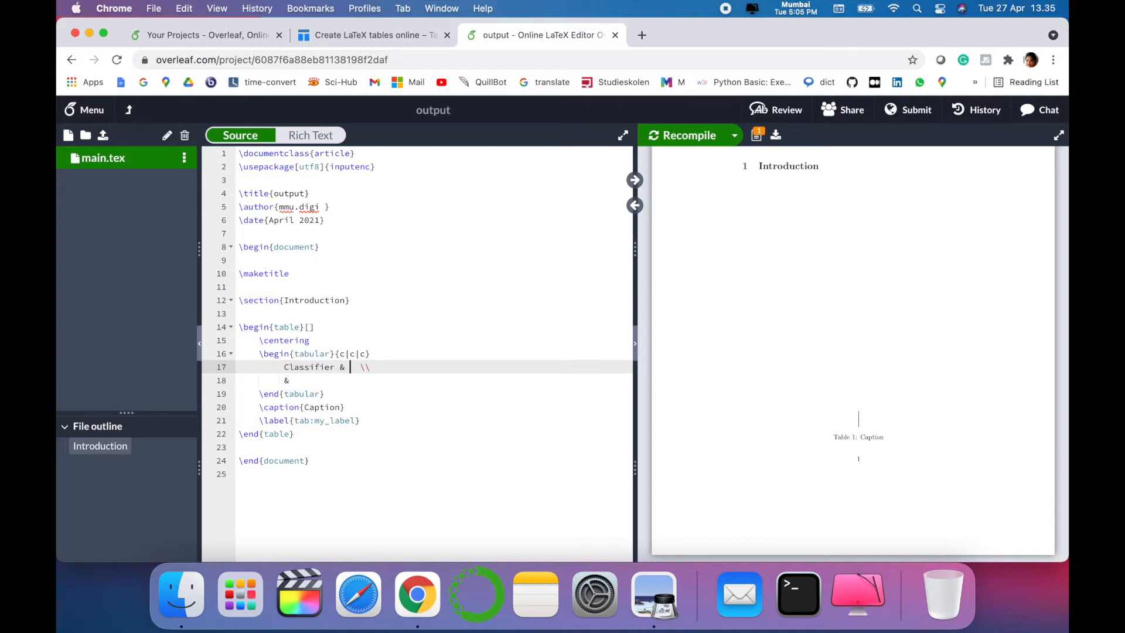
# - Complete the header row with Precision & Recall cells followed by \hline
pyautogui.write('Pre')
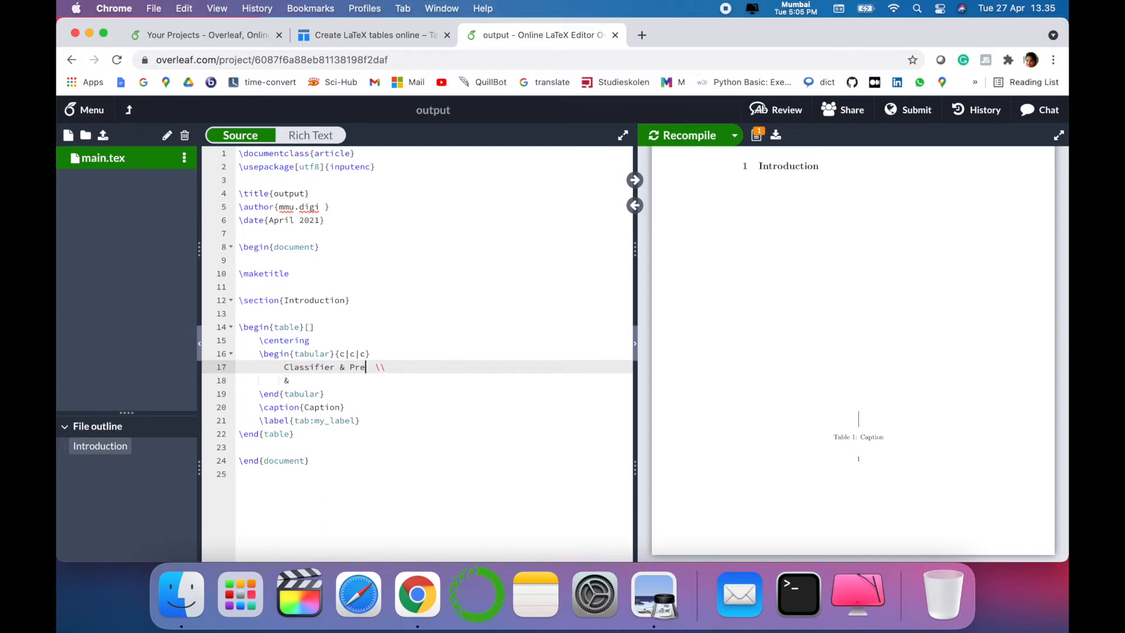
pyautogui.write('cision')
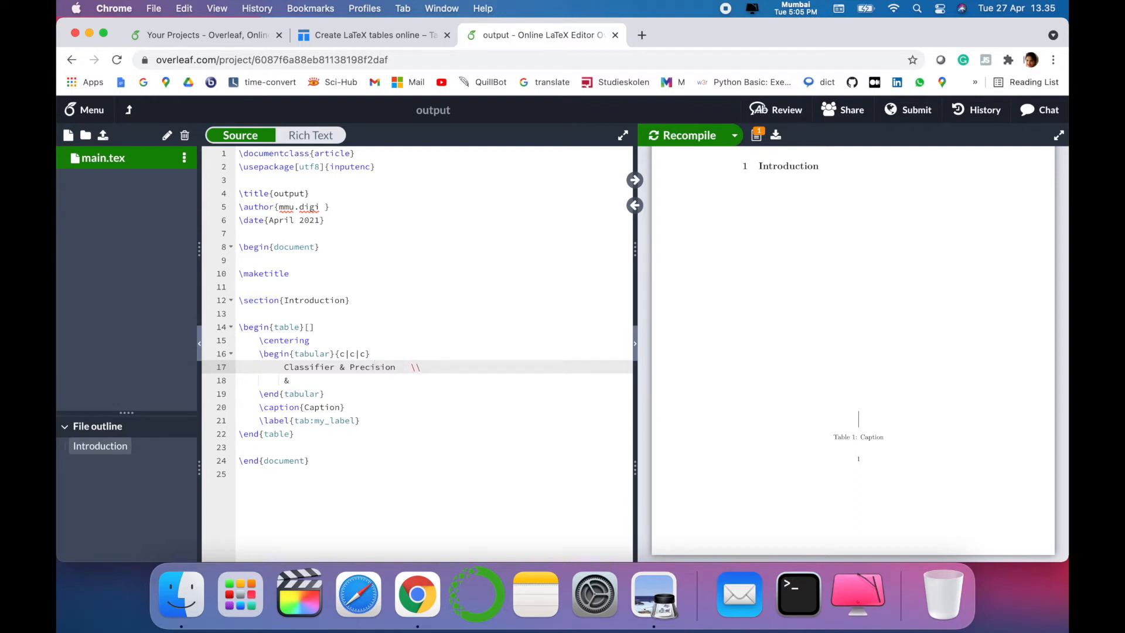
pyautogui.write('&')
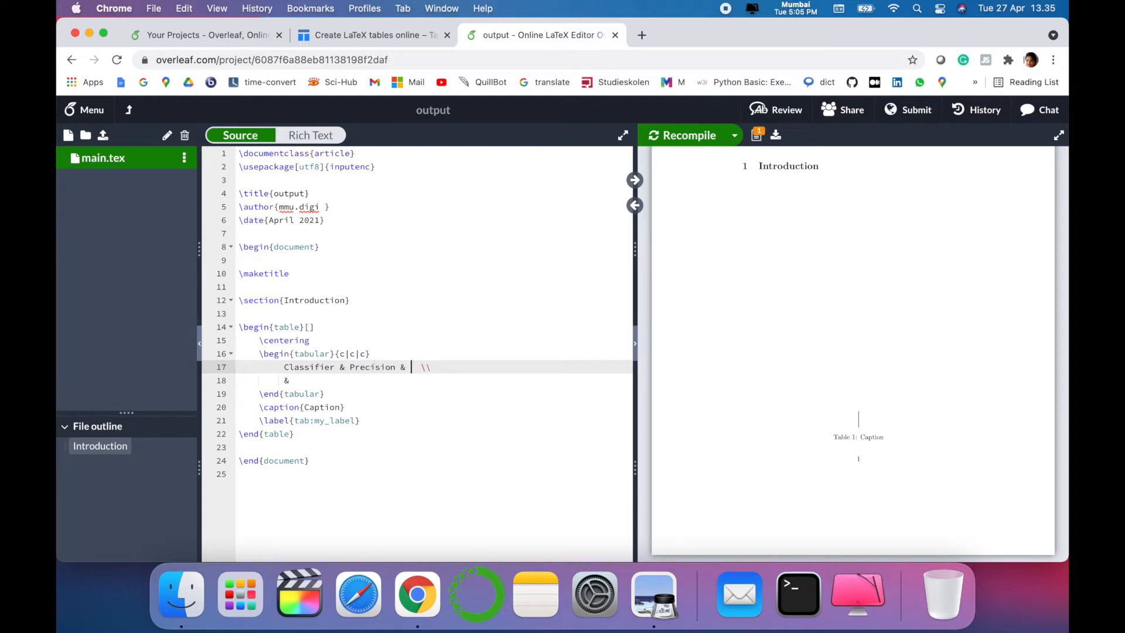
pyautogui.write('Recall')
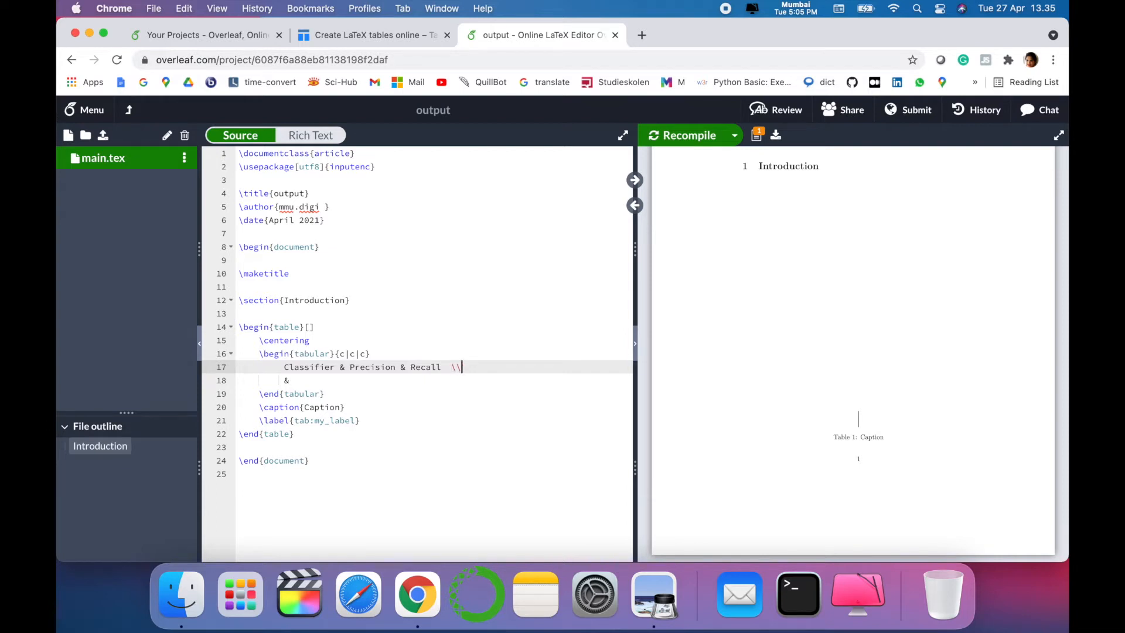
pyautogui.write('\\')
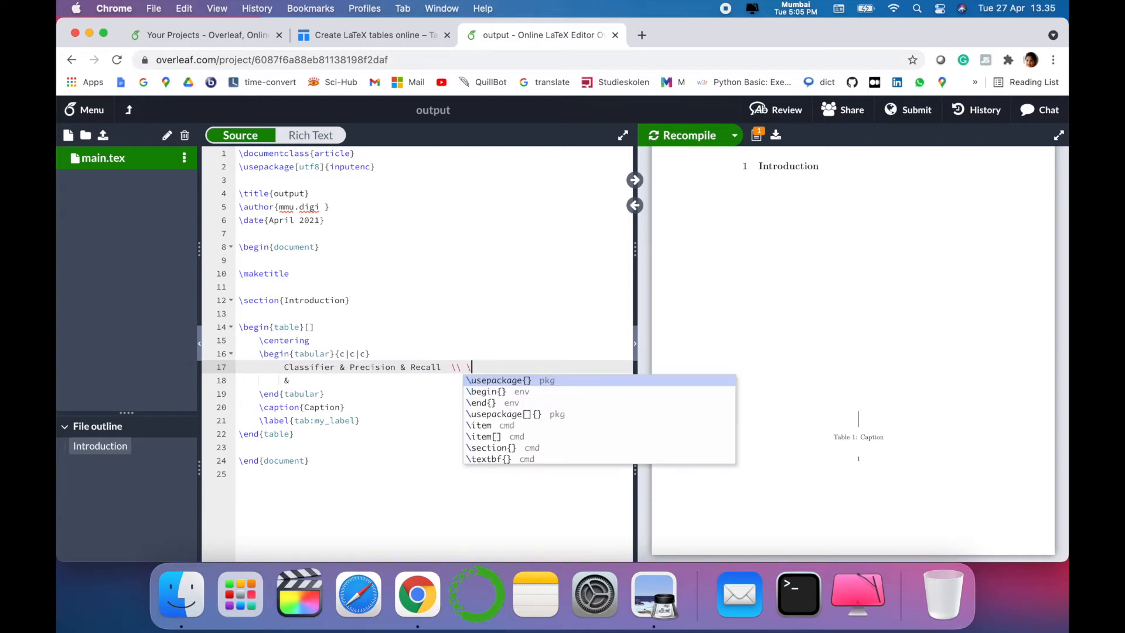
pyautogui.write('hline')
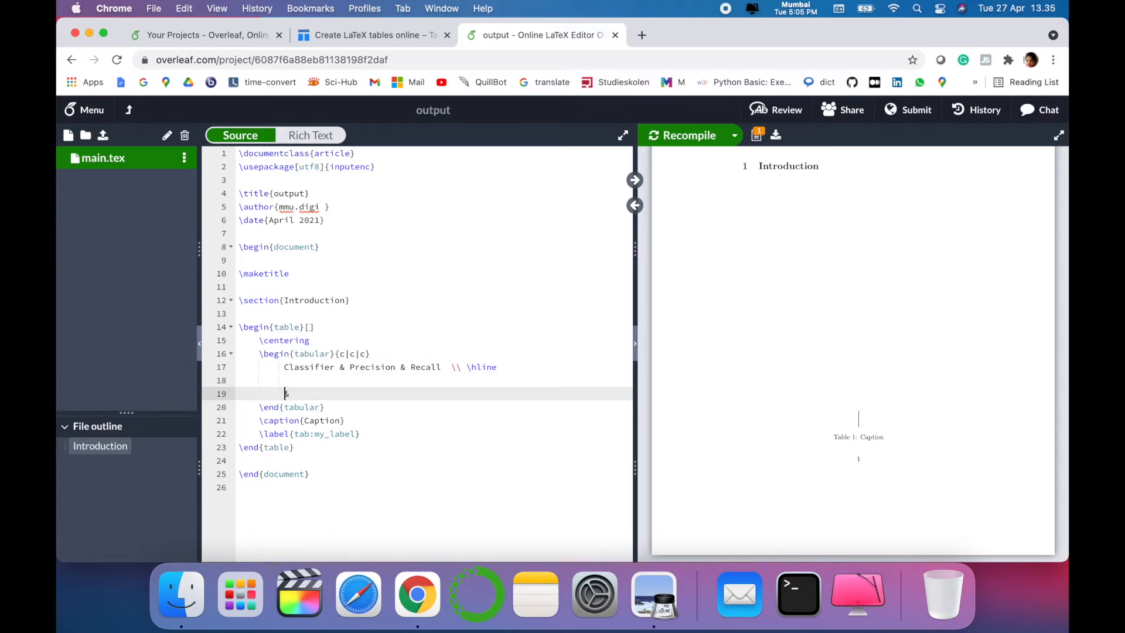
# - Add the SVM row with precision 0.70 and recall 0.20, ending with \hline
pyautogui.write('SVM')
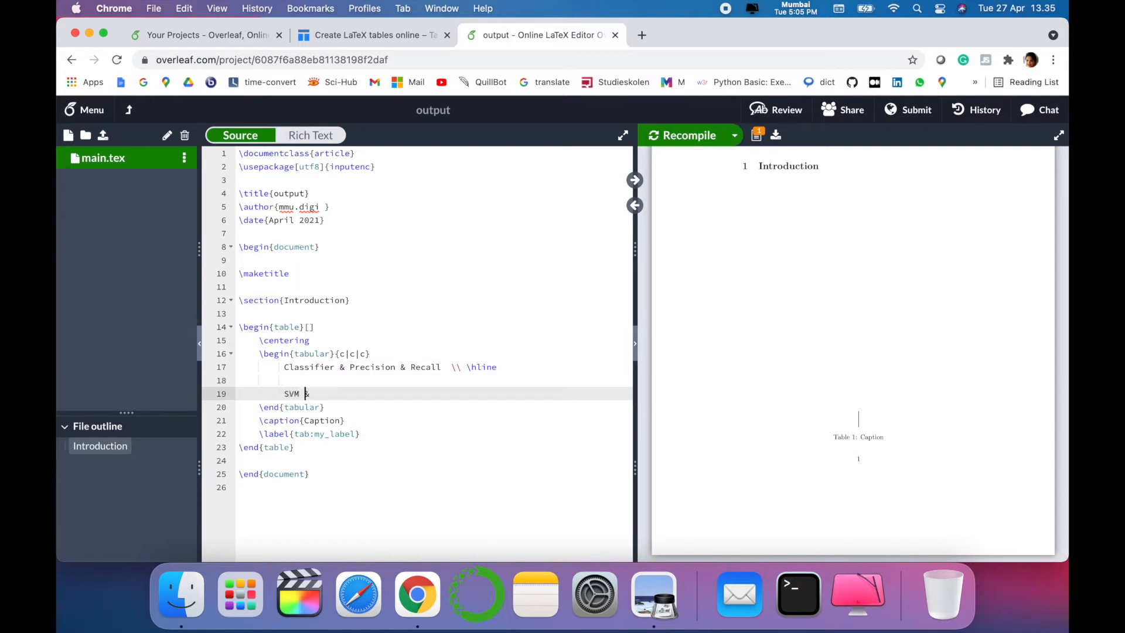
pyautogui.write('& 0.70')
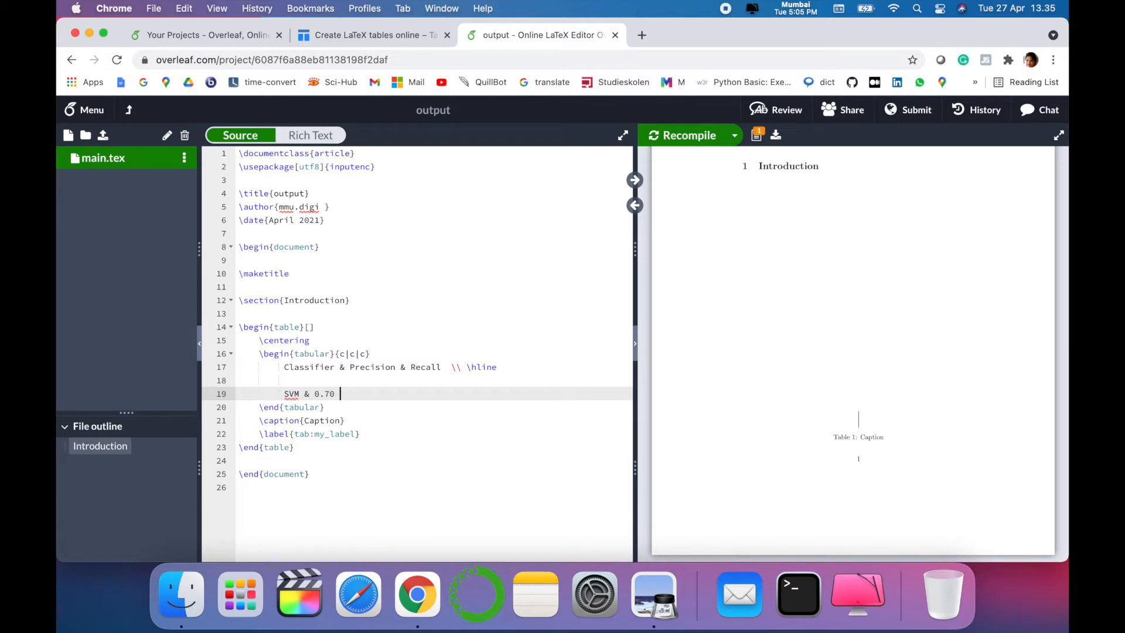
pyautogui.write('&')
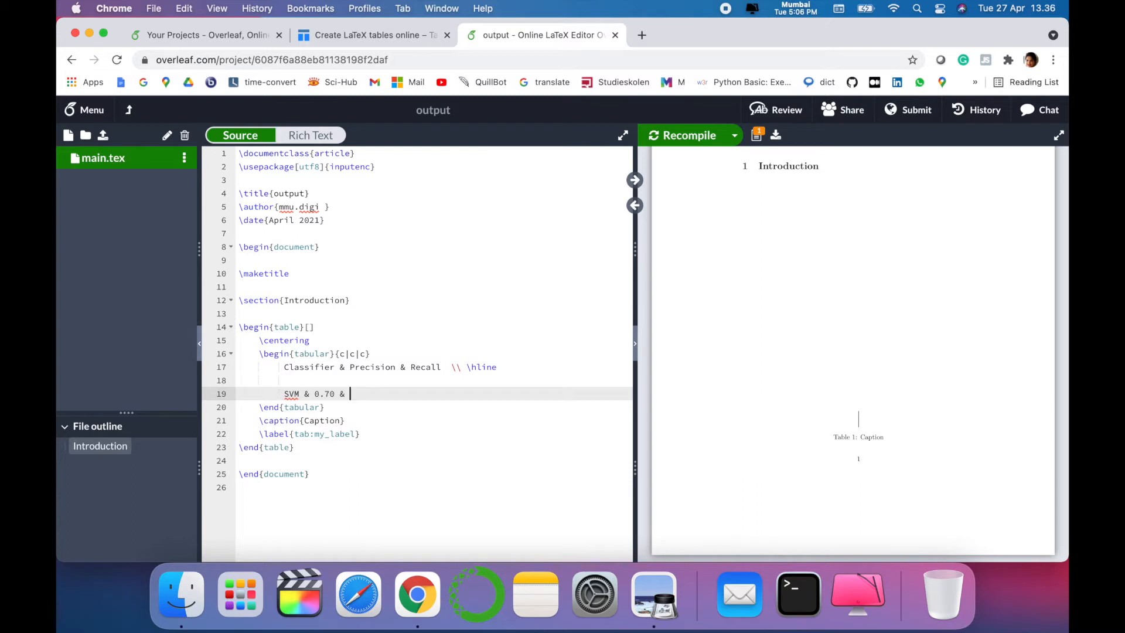
pyautogui.write('0.20')
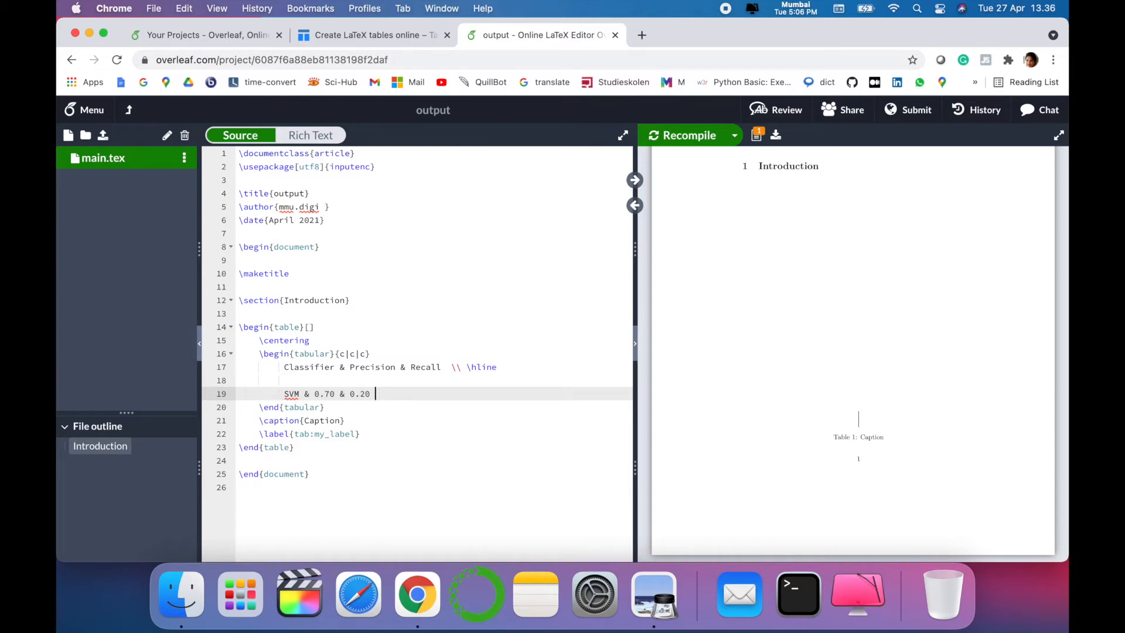
pyautogui.write('\\\\ \\')
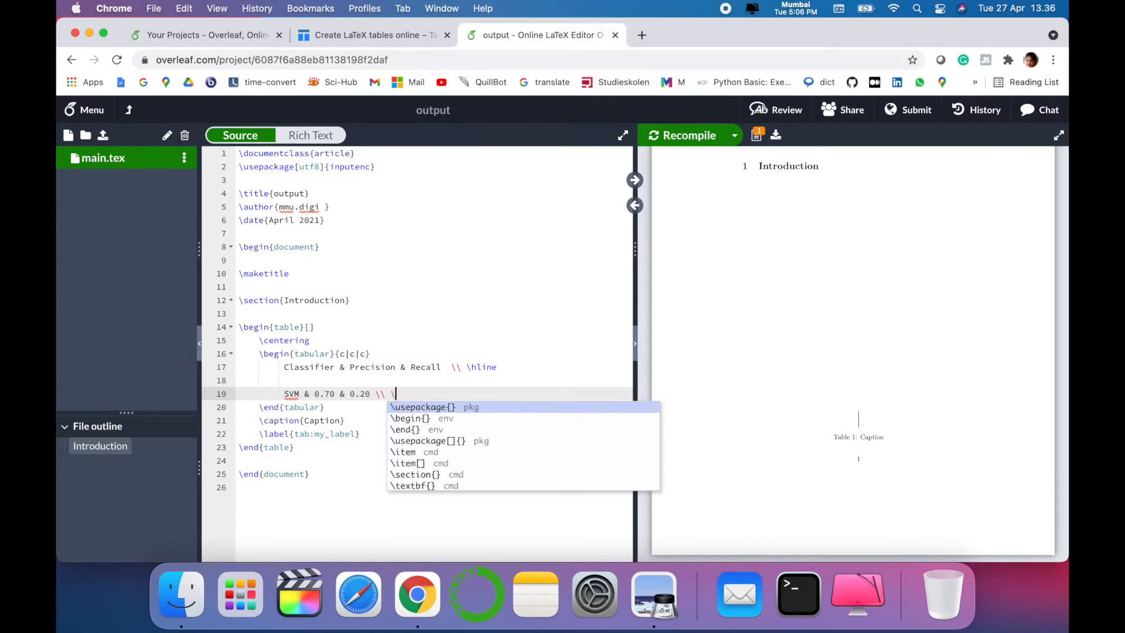
pyautogui.write('hline')
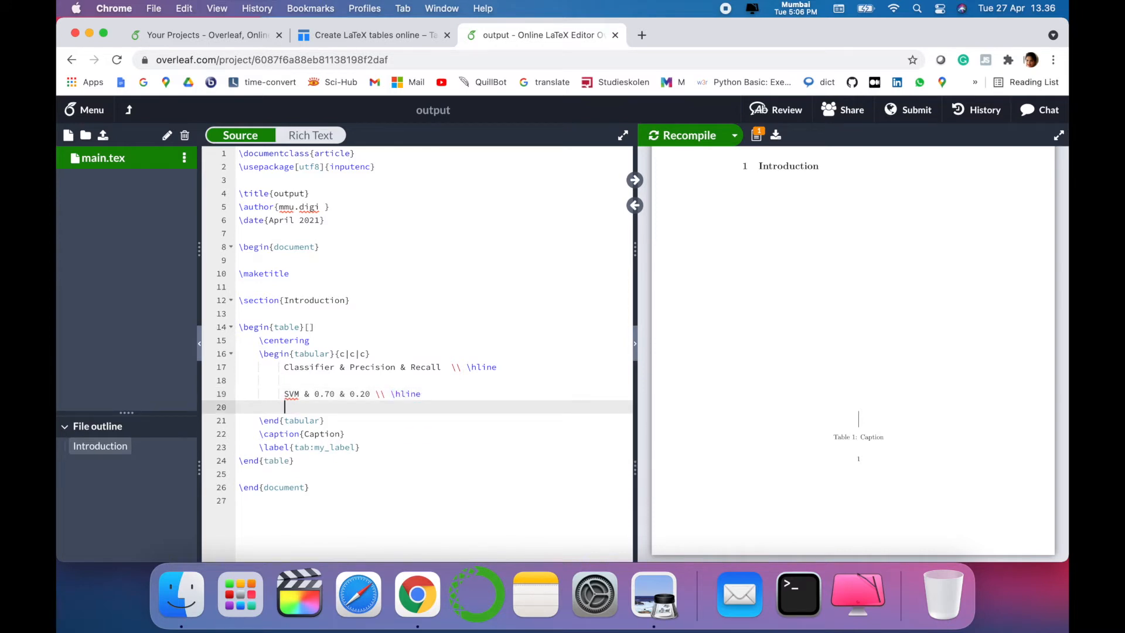
# - Add the Logistic (0.50, 0.34) and XGB (0.40, 0.34) rows, each ending with \hline
pyautogui.write('Logistic & 0.50 & 0.34 \\\\ \\hline')
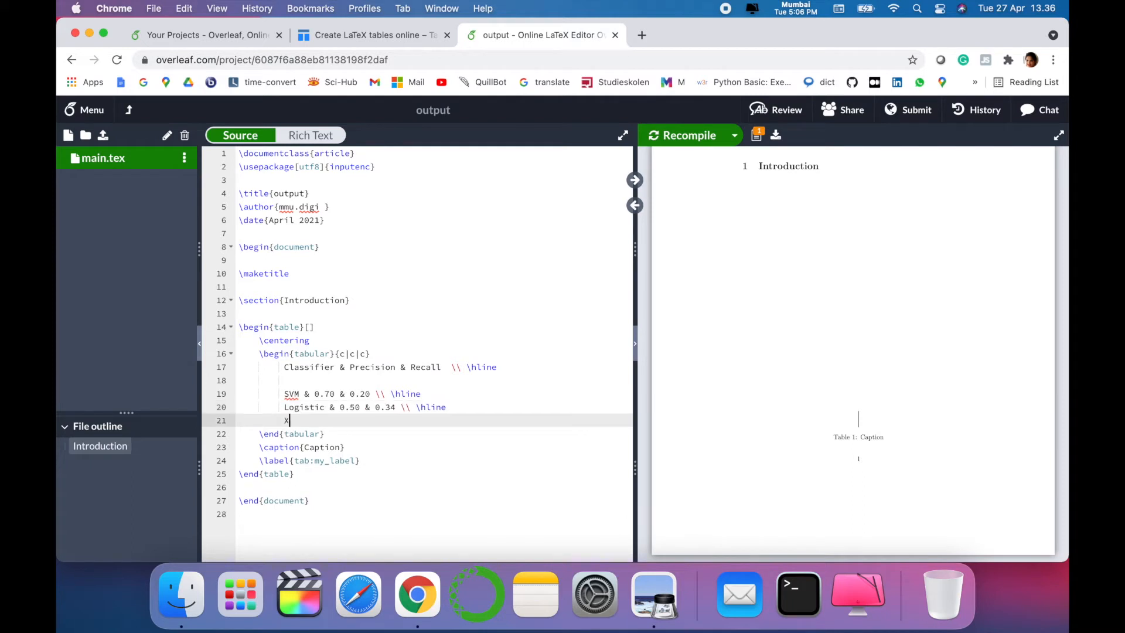
pyautogui.write('GB &')
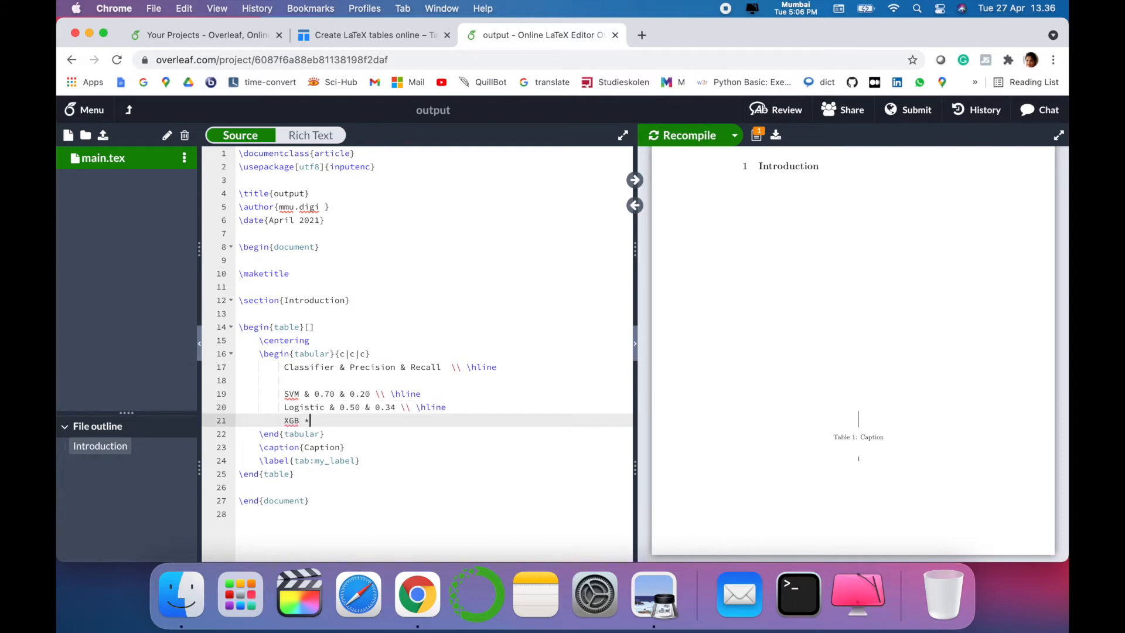
pyautogui.write('&')
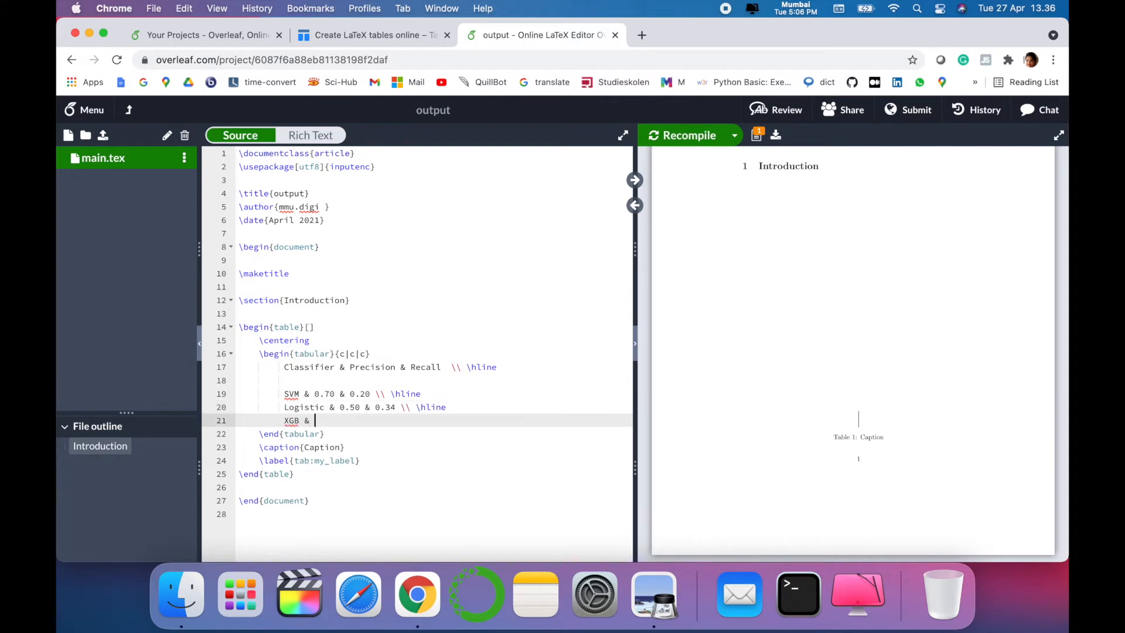
pyautogui.write('0.40')
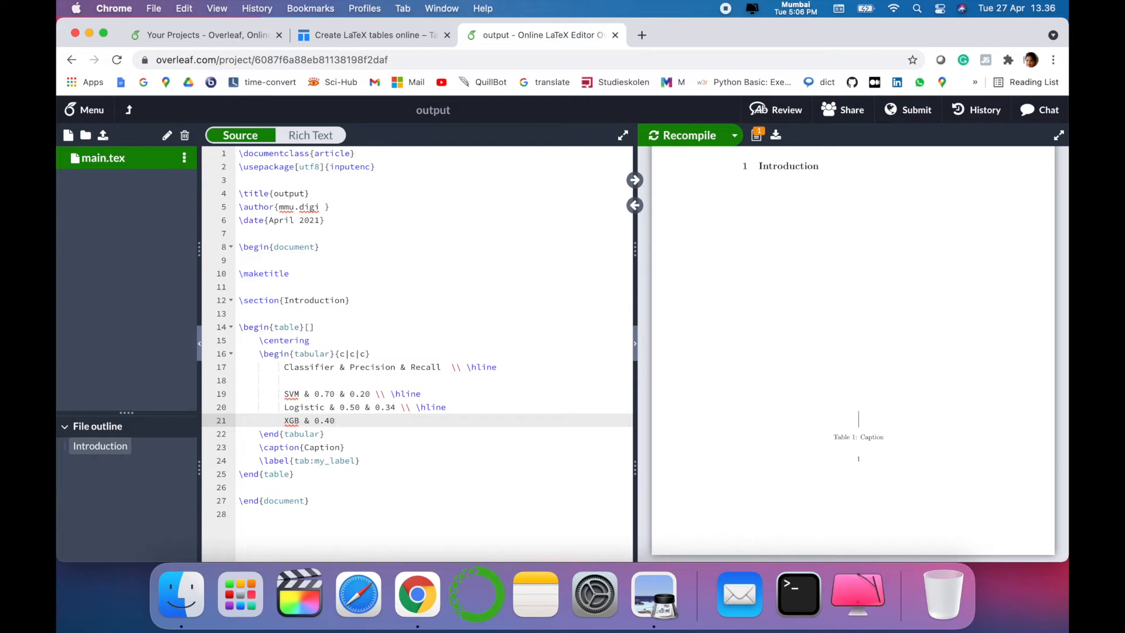
pyautogui.write('& 0.')
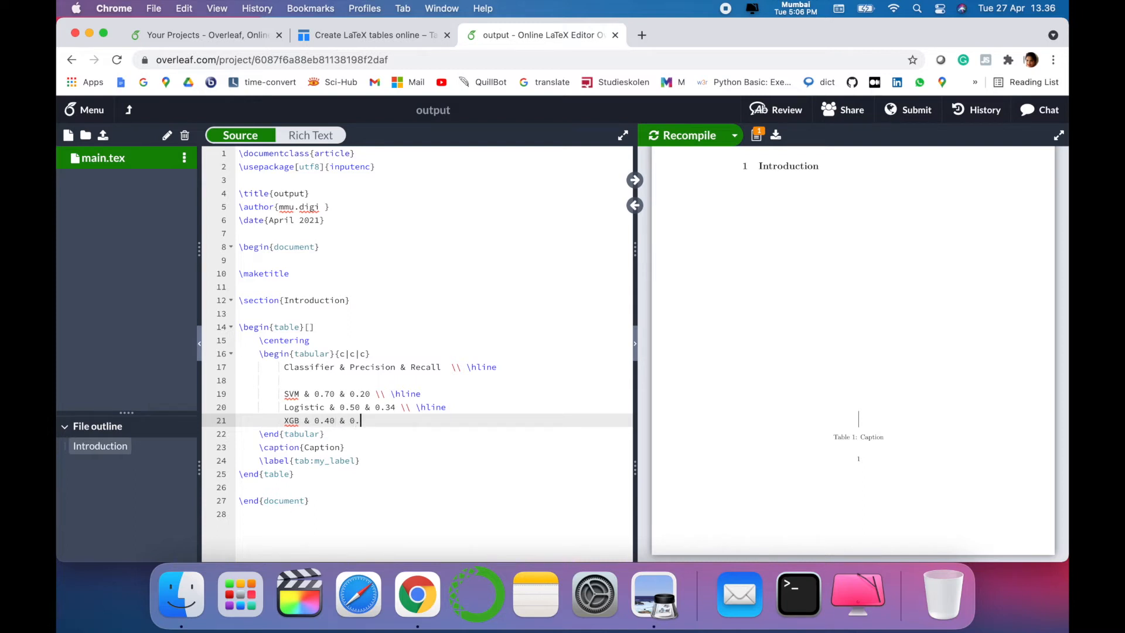
pyautogui.write('34 \\\\')
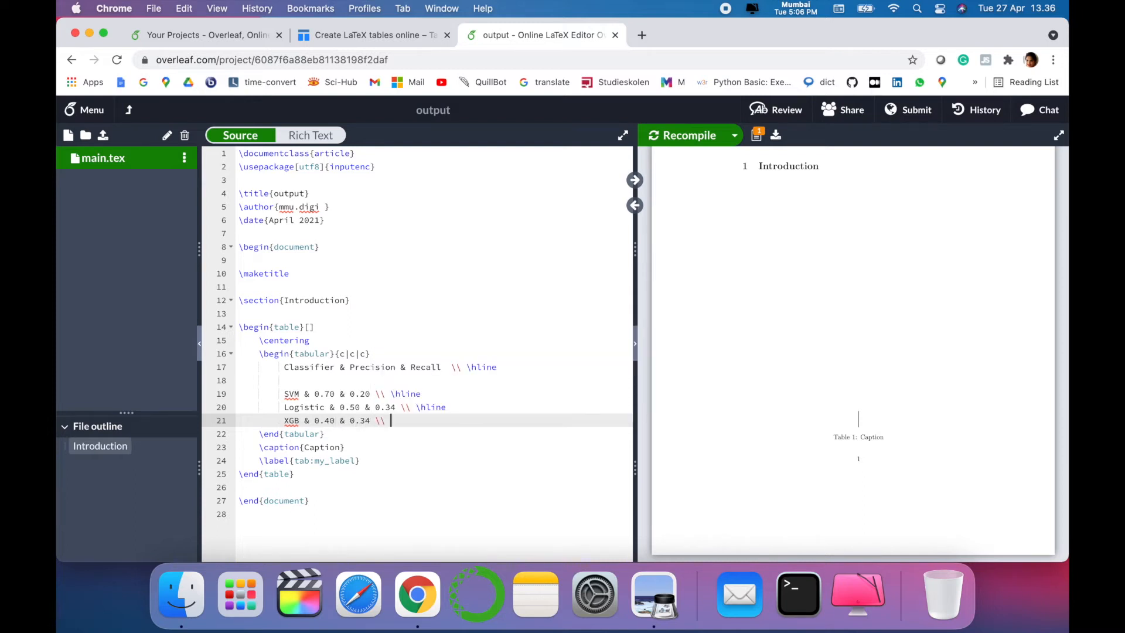
pyautogui.write('\\hline')
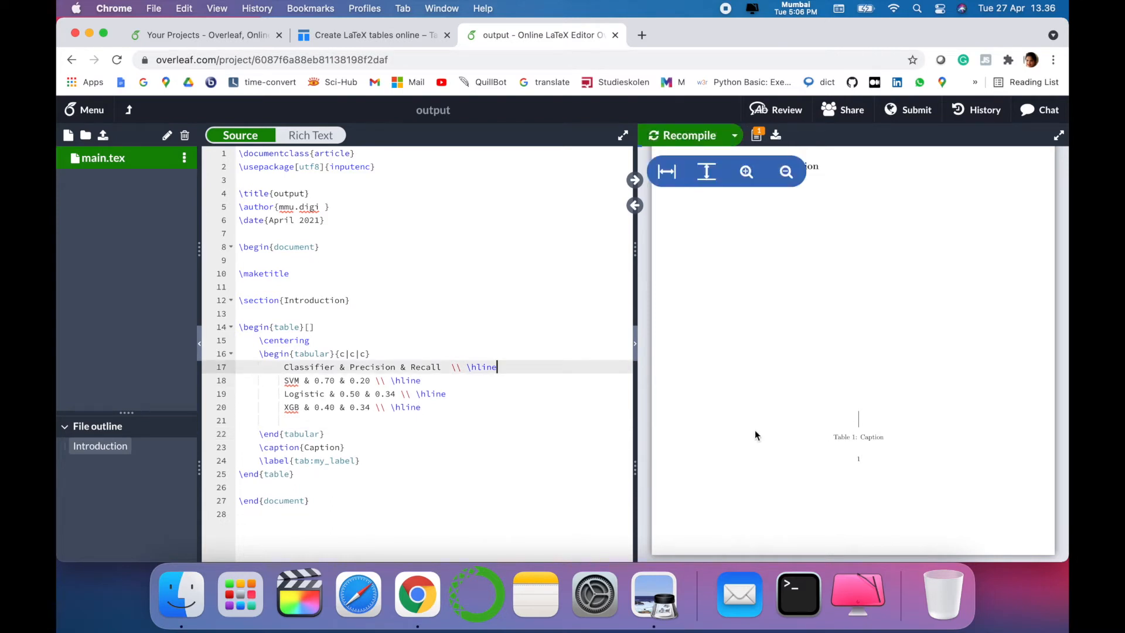
# - Recompile, then caption the table 'Results for classifier' and label it tab:tab1
pyautogui.click(687, 135)
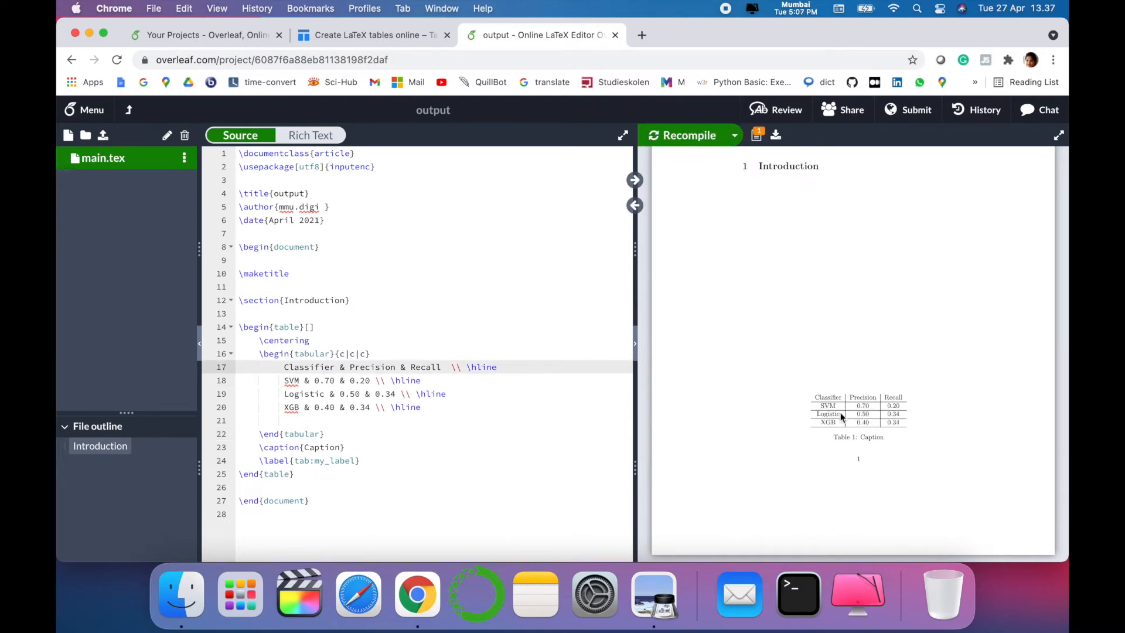
pyautogui.moveTo(918, 396)
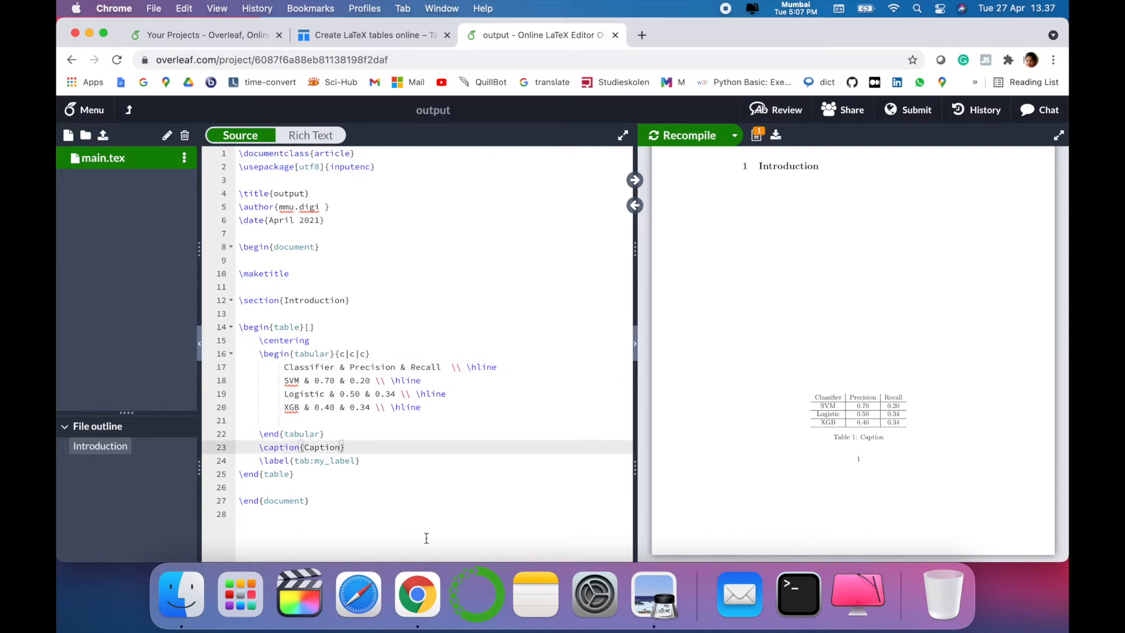
pyautogui.write('Results for cla')
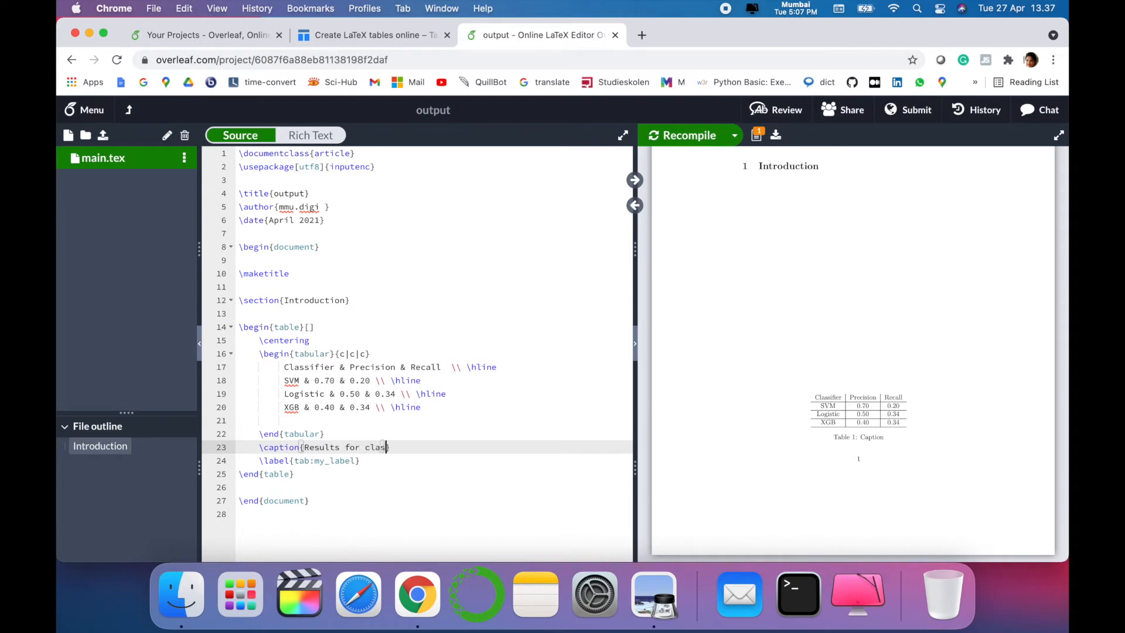
pyautogui.write('sifier')
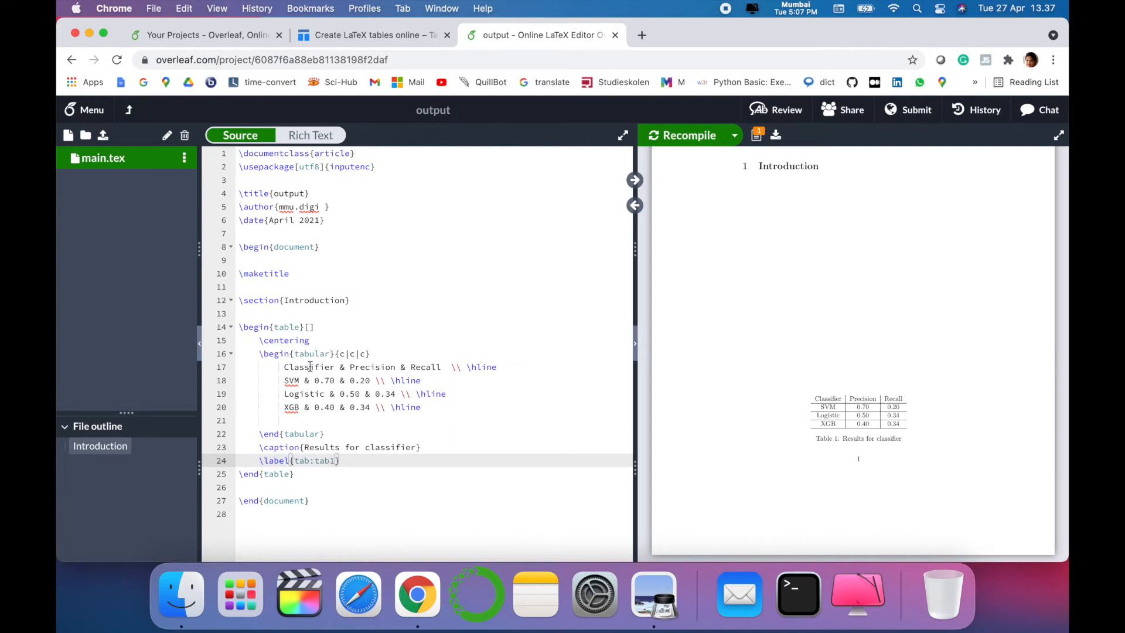
# - Wrap the Classifier, Precision and Recall header words in \textbf
pyautogui.doubleClick(309, 367)
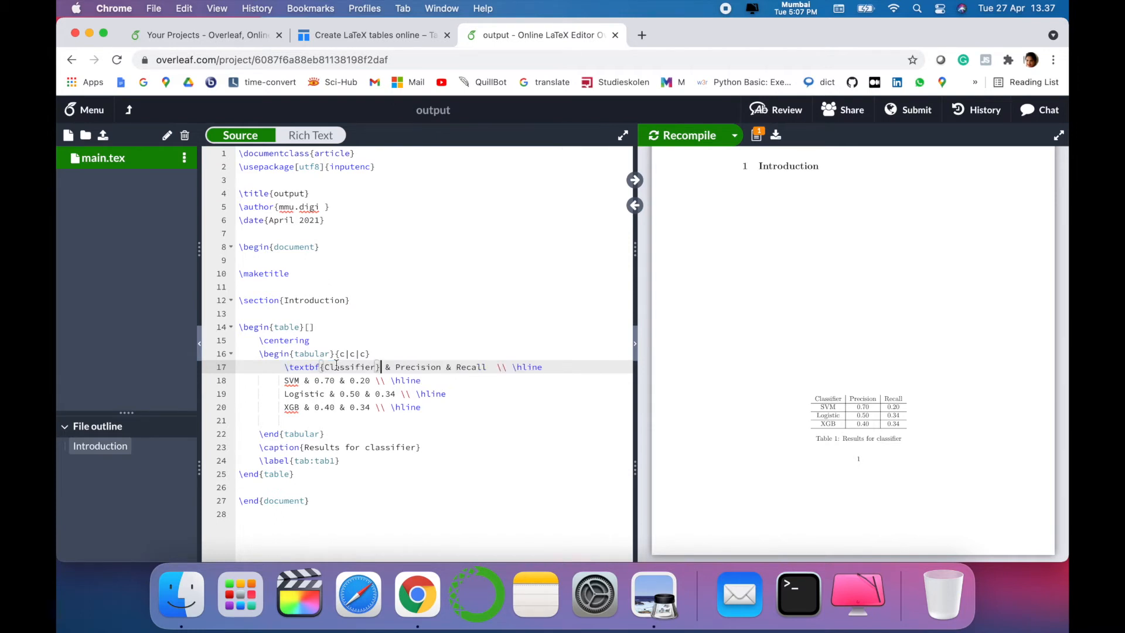
pyautogui.doubleClick(416, 366)
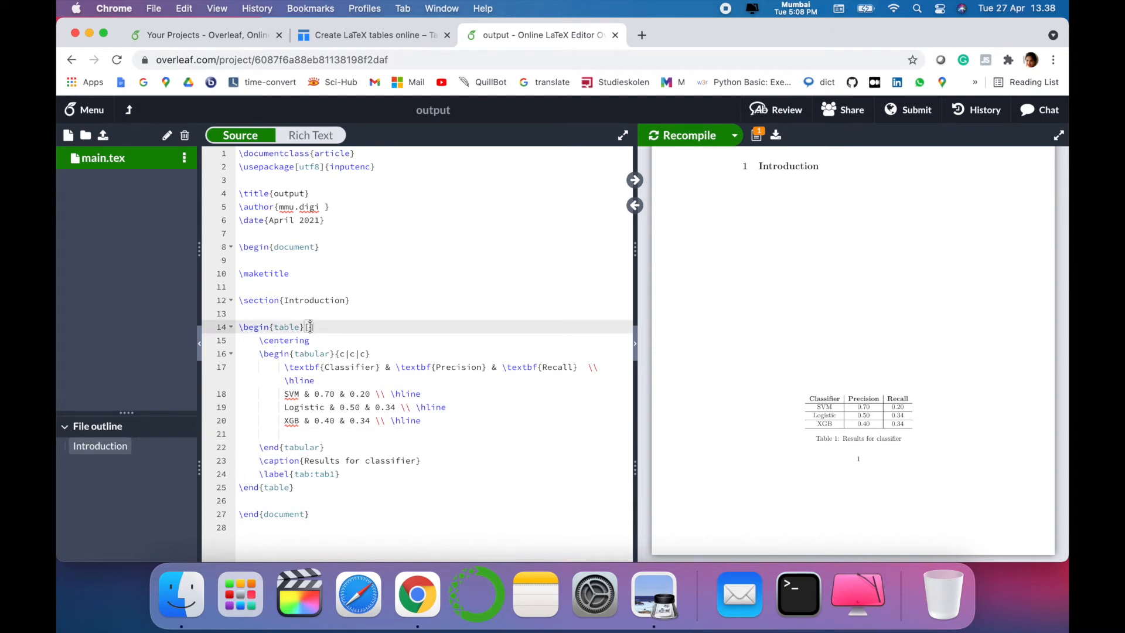
# - Add the [hbt!] placement option to the table environment
pyautogui.write('[hbt!]')
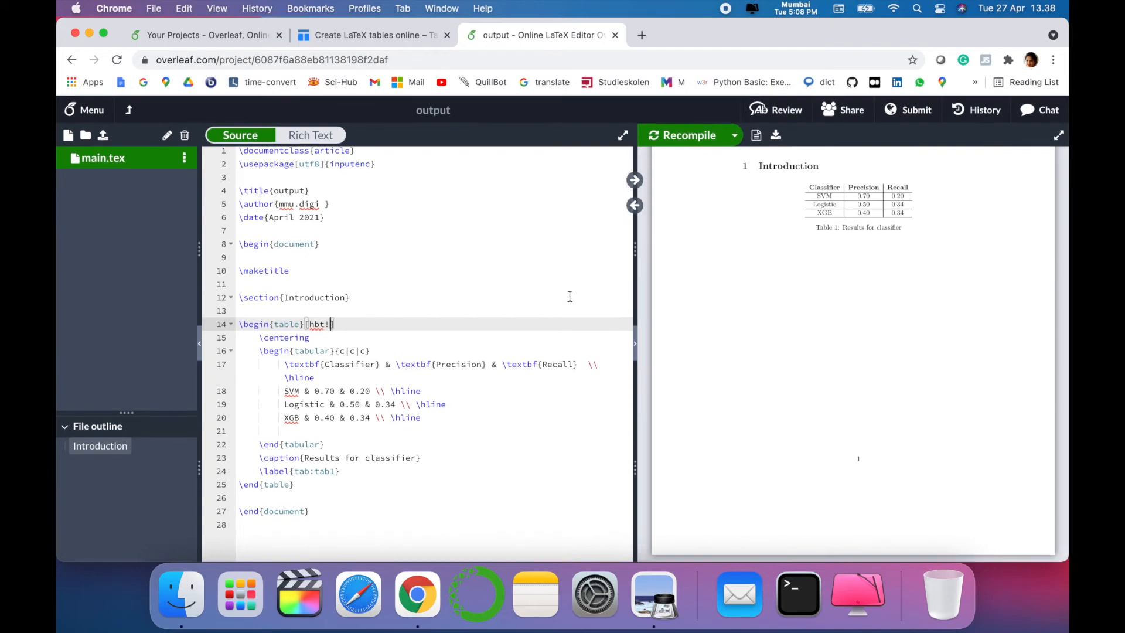
pyautogui.moveTo(889, 218)
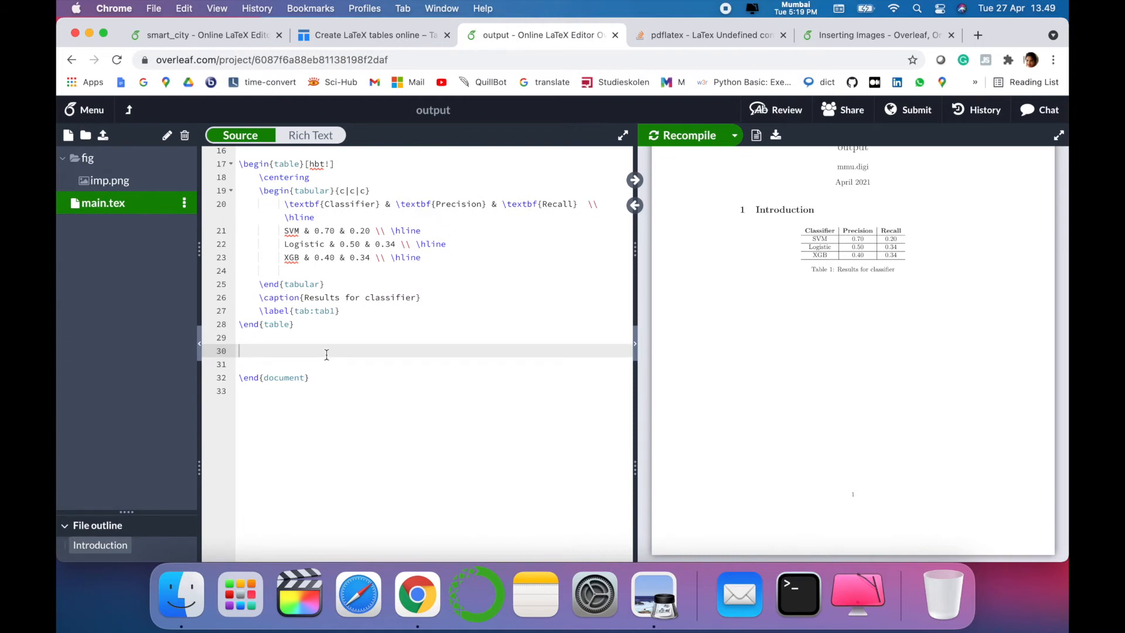
# - Insert the figure environment template from autocomplete after the results table
pyautogui.write('\\be')
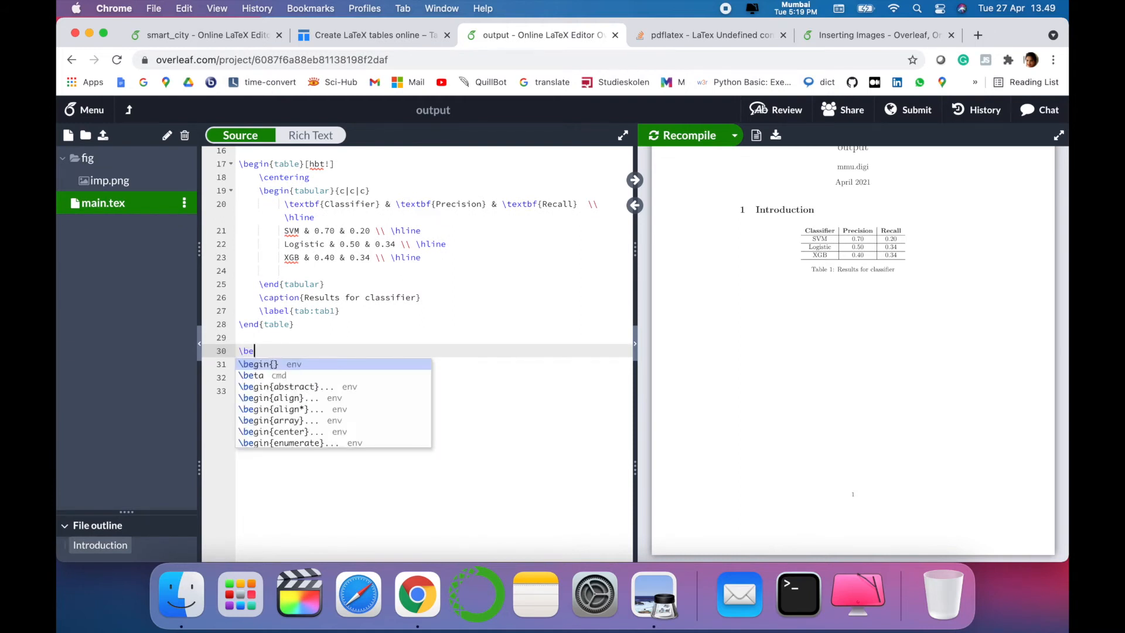
pyautogui.write('{f')
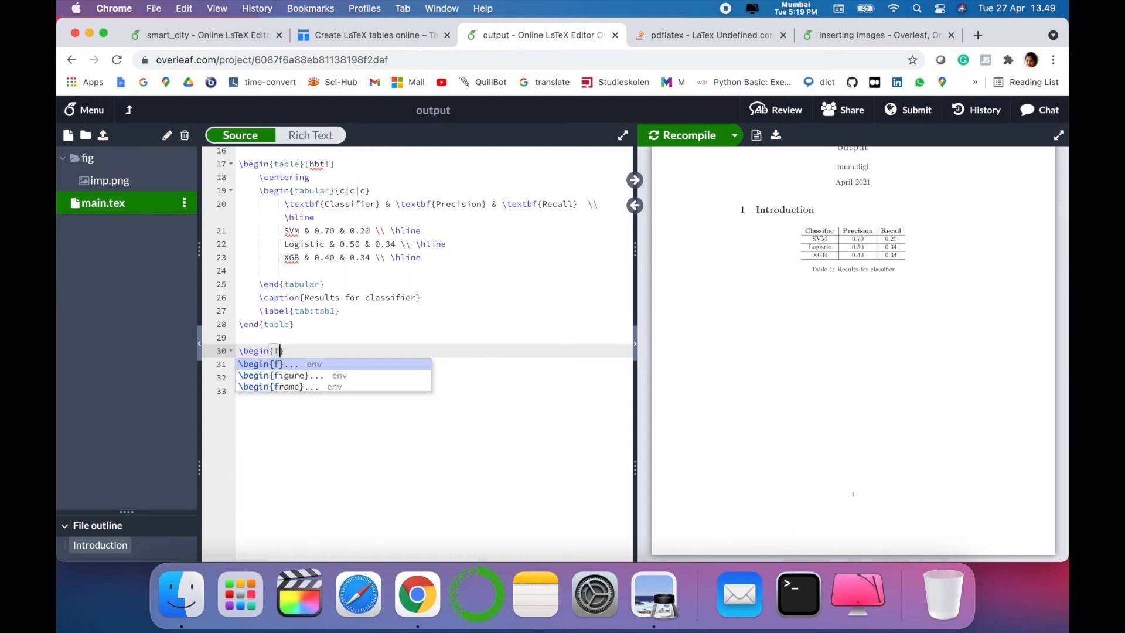
pyautogui.click(287, 375)
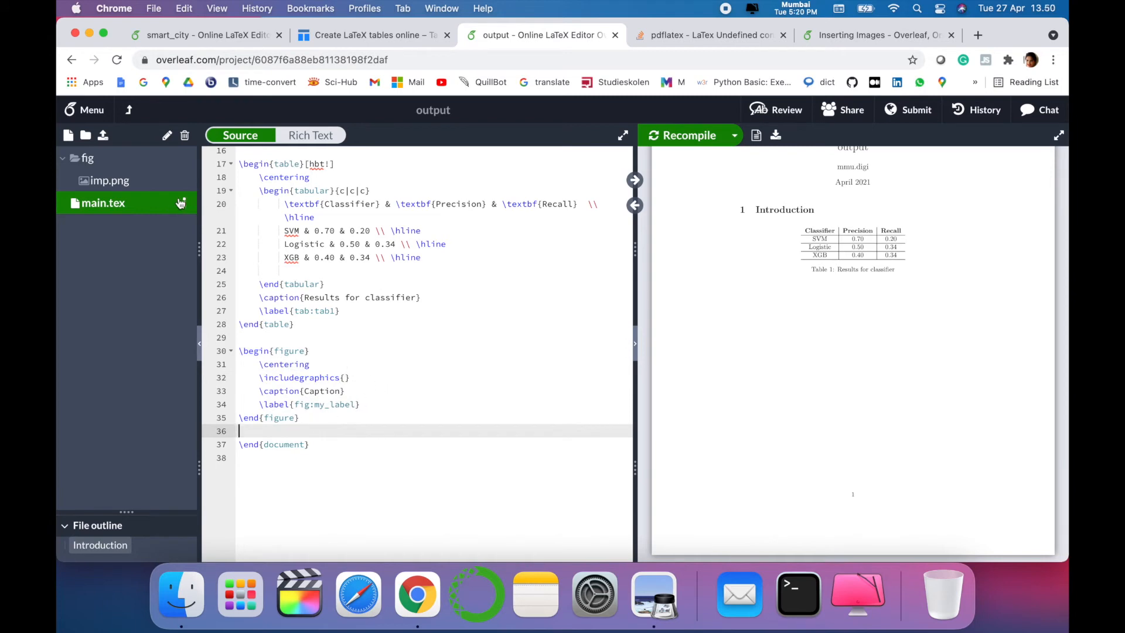
# - Upload imp.png from the Desktop to the project's top level
pyautogui.click(103, 135)
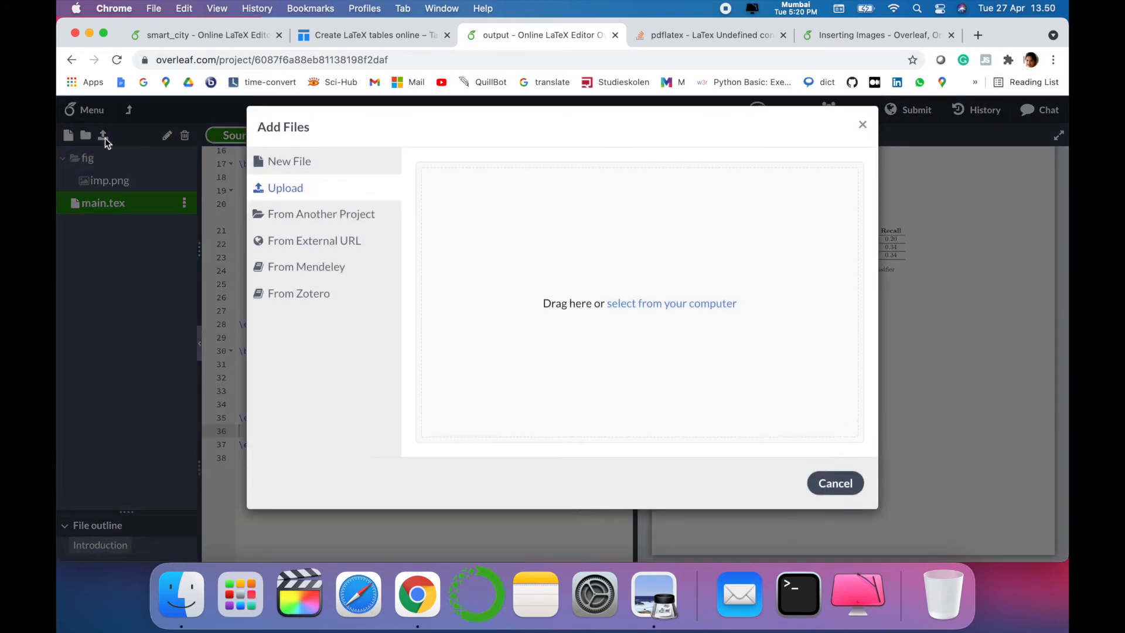
pyautogui.click(671, 303)
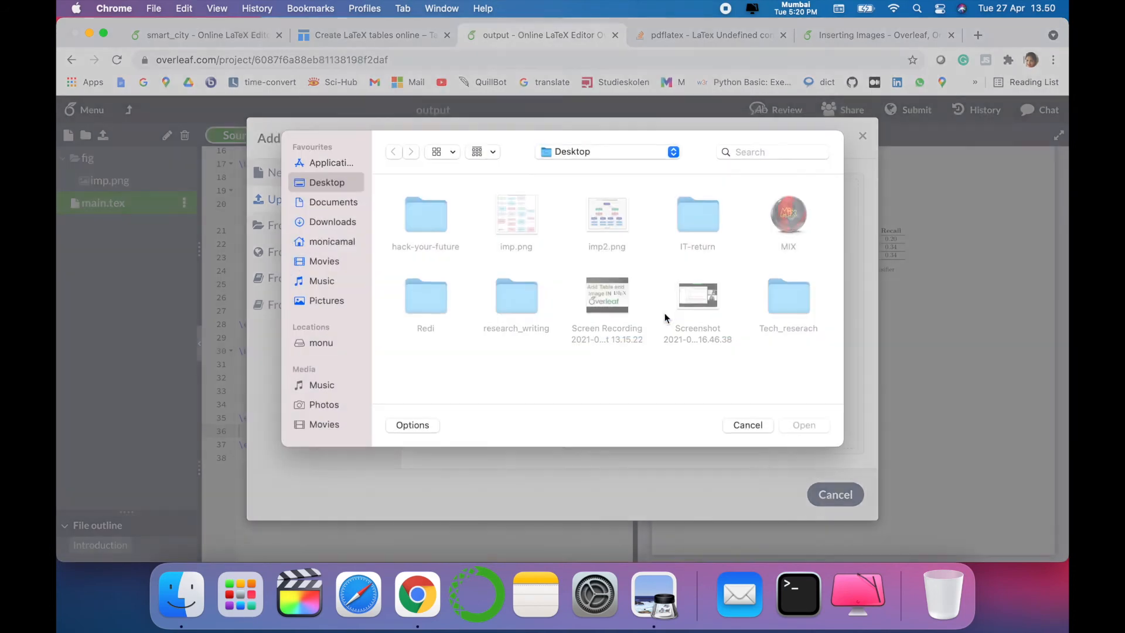
pyautogui.click(515, 214)
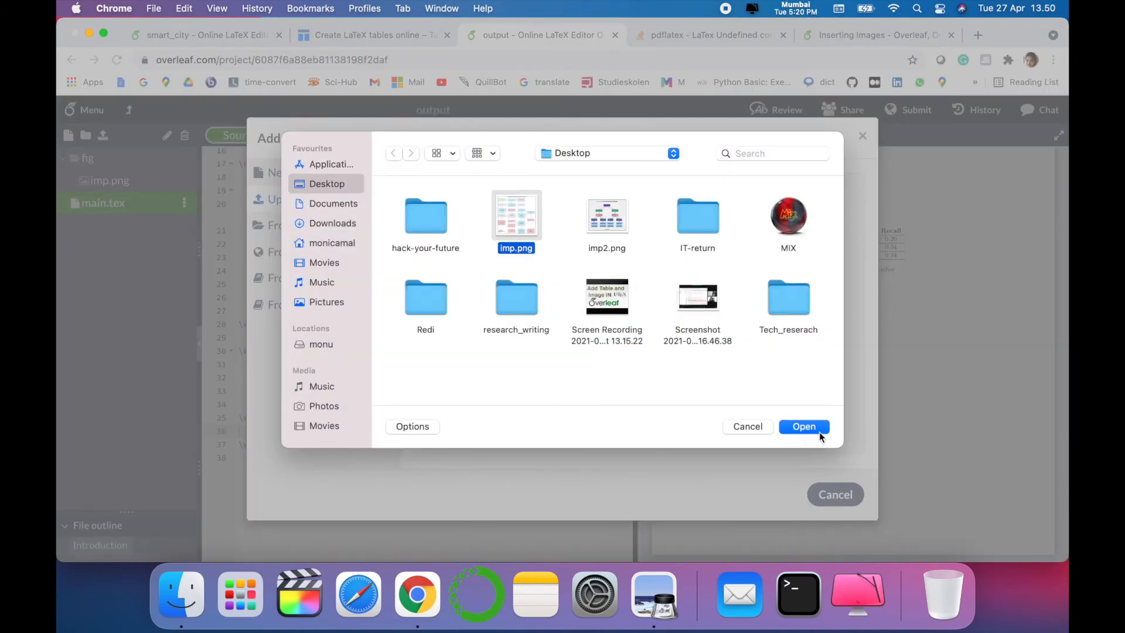
pyautogui.click(803, 426)
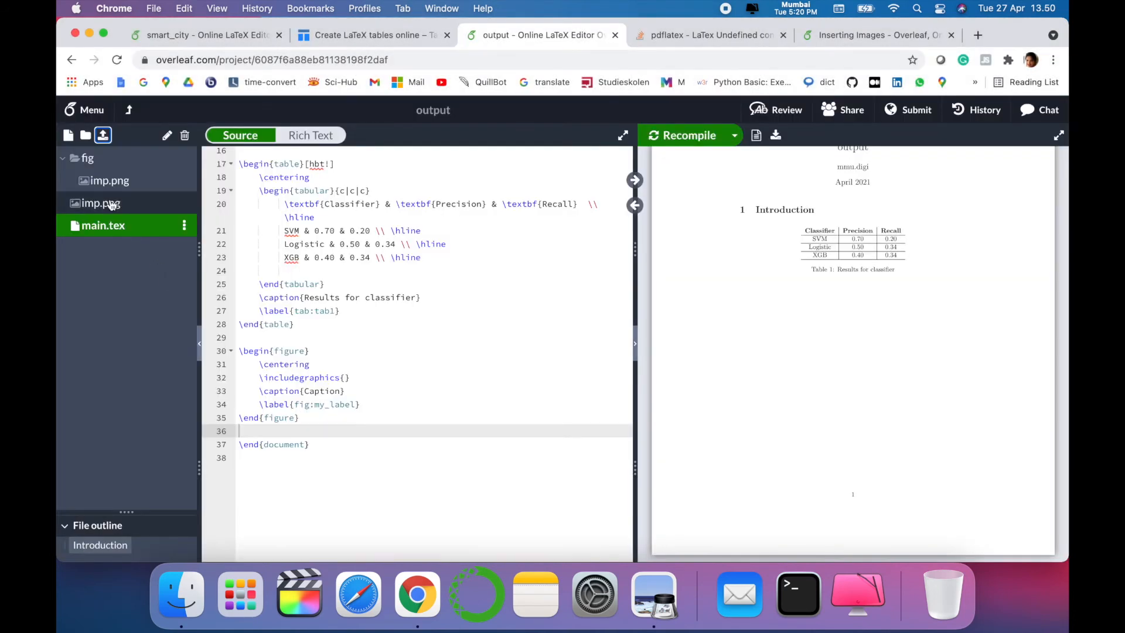
# - Include imp.png in the figure and recompile, showing the oversized flowchart
pyautogui.click(346, 377)
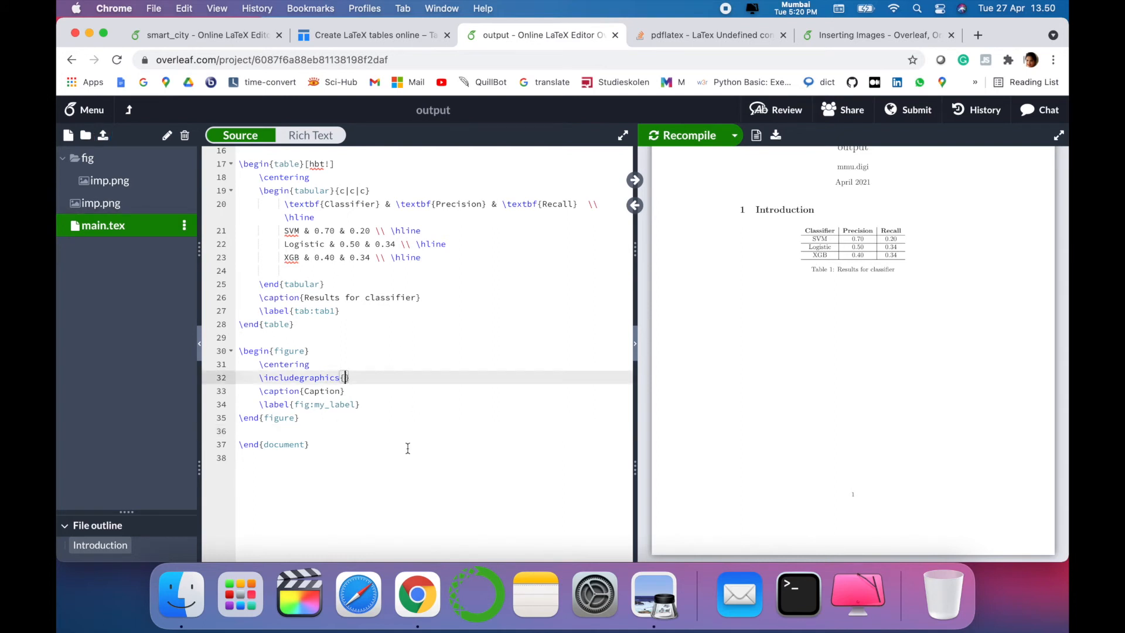
pyautogui.moveTo(450, 518)
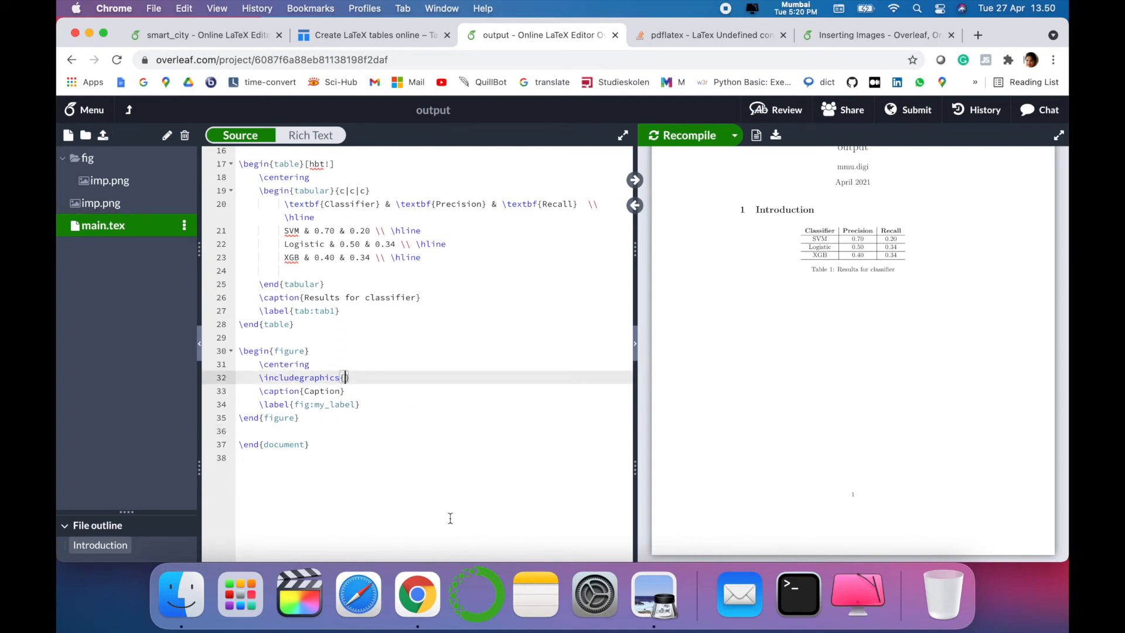
pyautogui.write('imp.png')
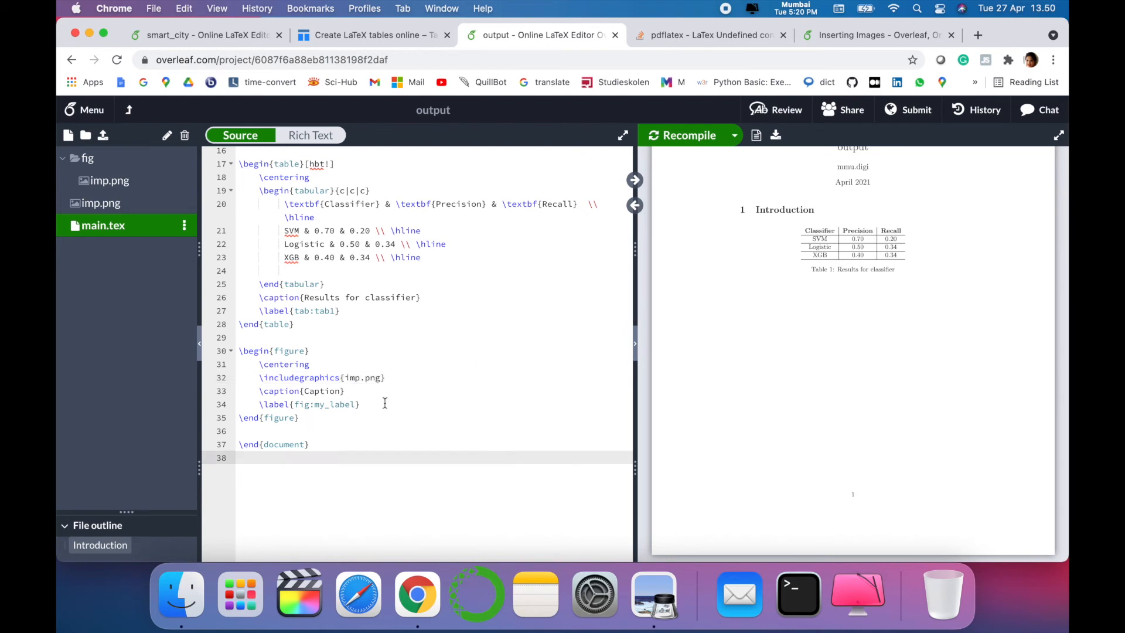
pyautogui.click(680, 135)
pyautogui.write('[')
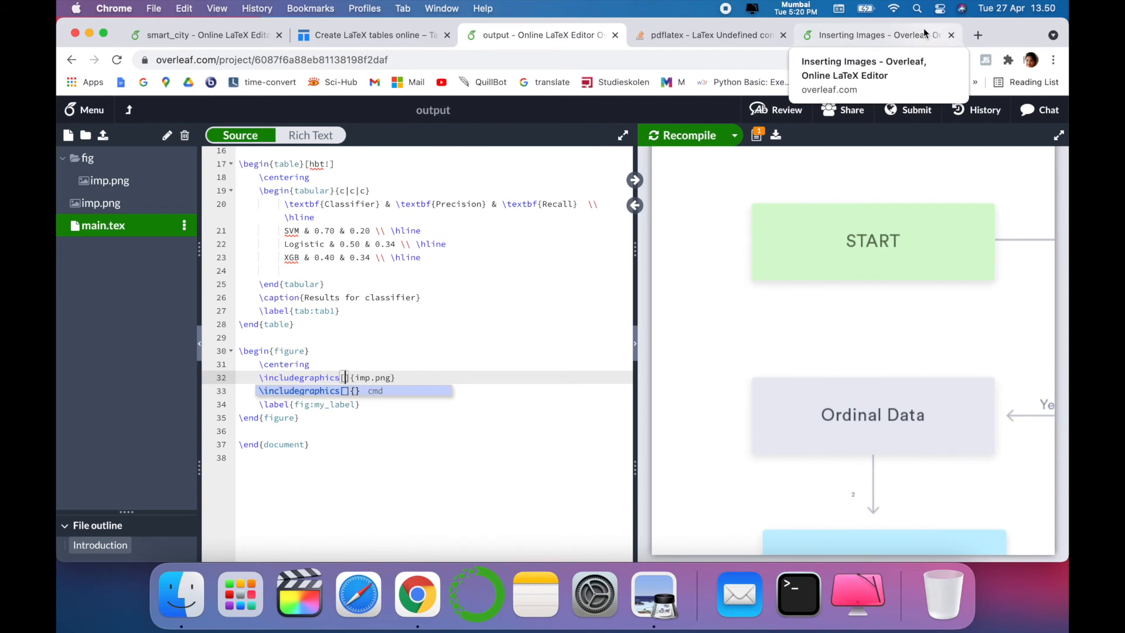
# - Set the flowchart image width to 1.0\linewidth and recompile
pyautogui.write('wi')
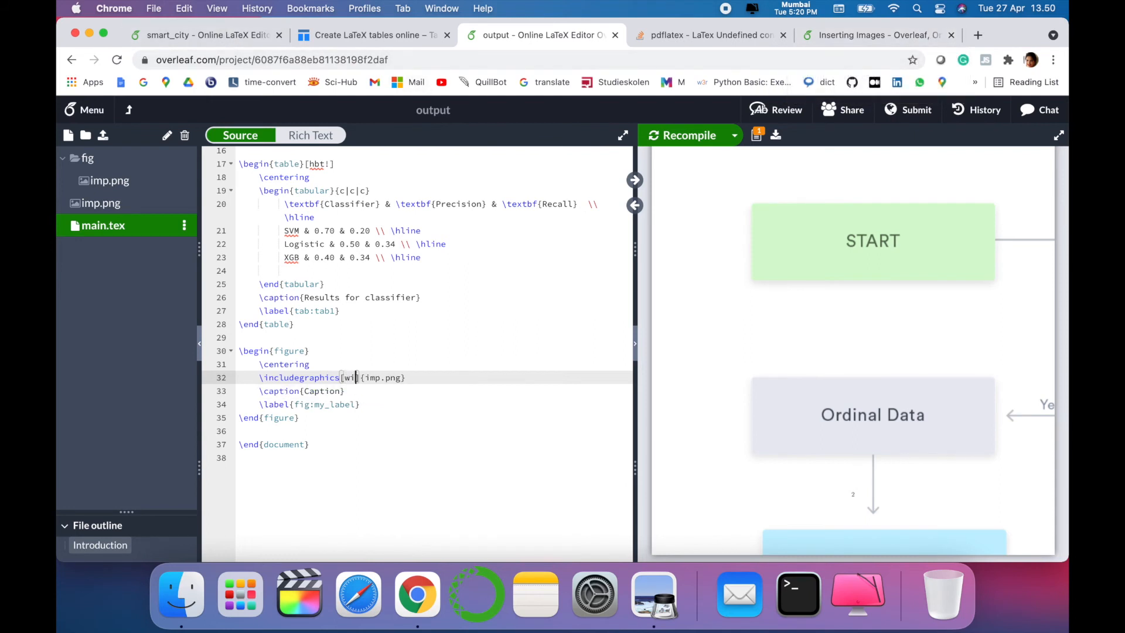
pyautogui.write('width =')
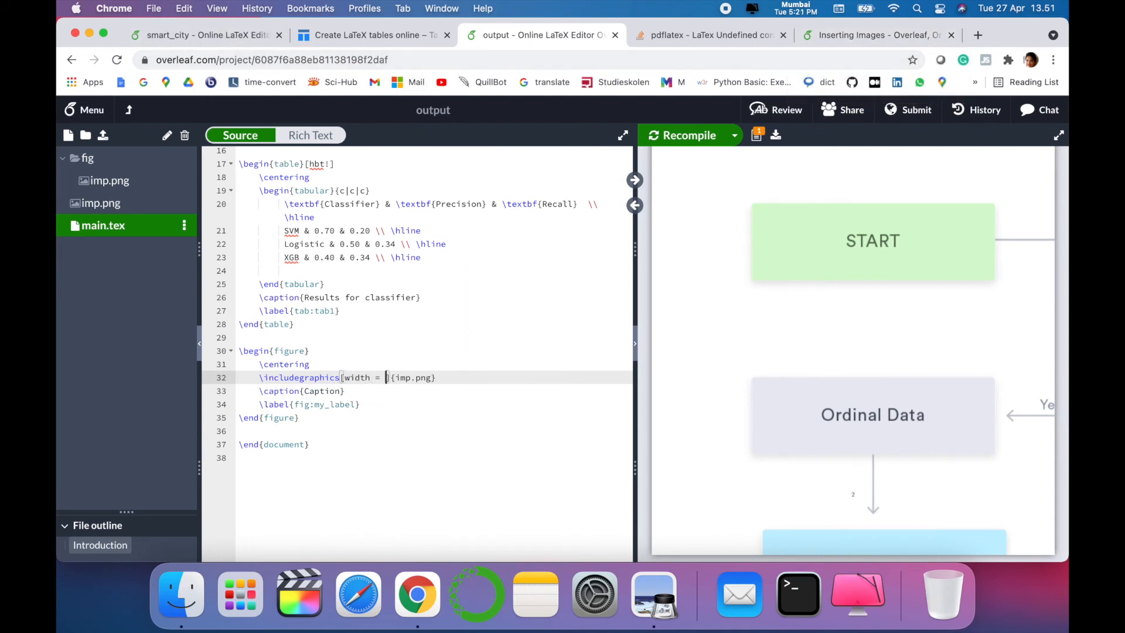
pyautogui.write('1.')
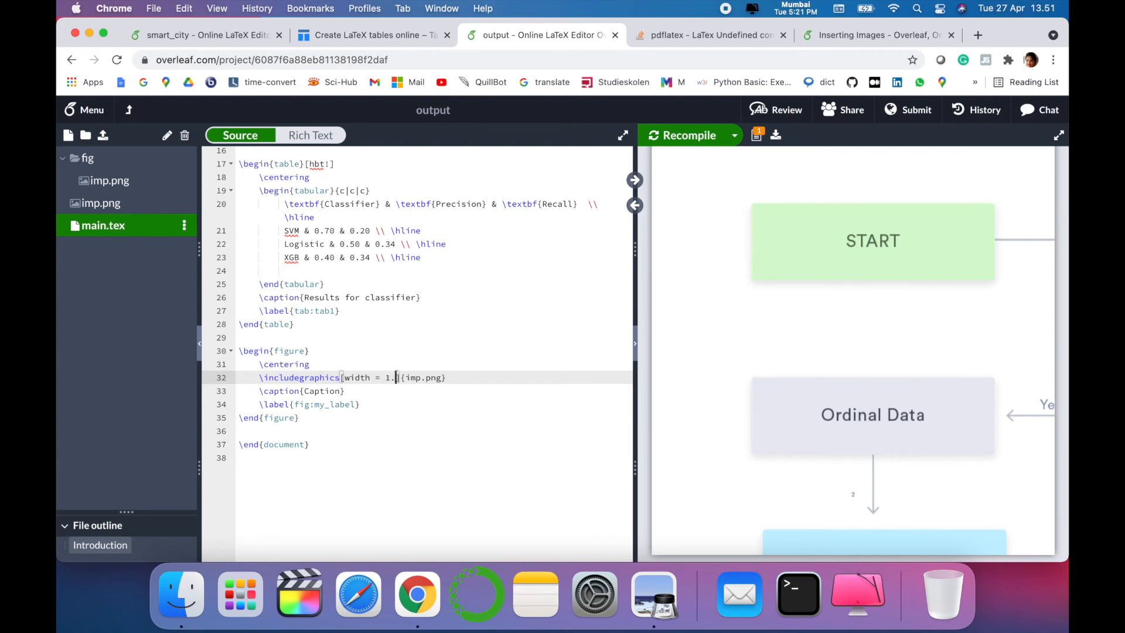
pyautogui.write('0\\linewidth')
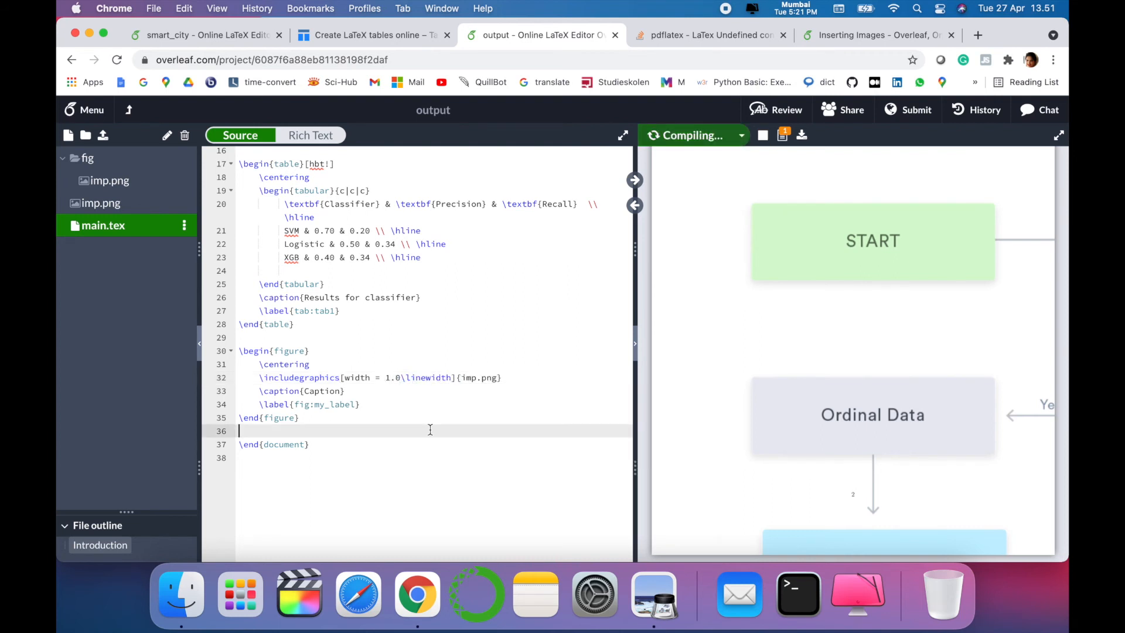
pyautogui.click(685, 134)
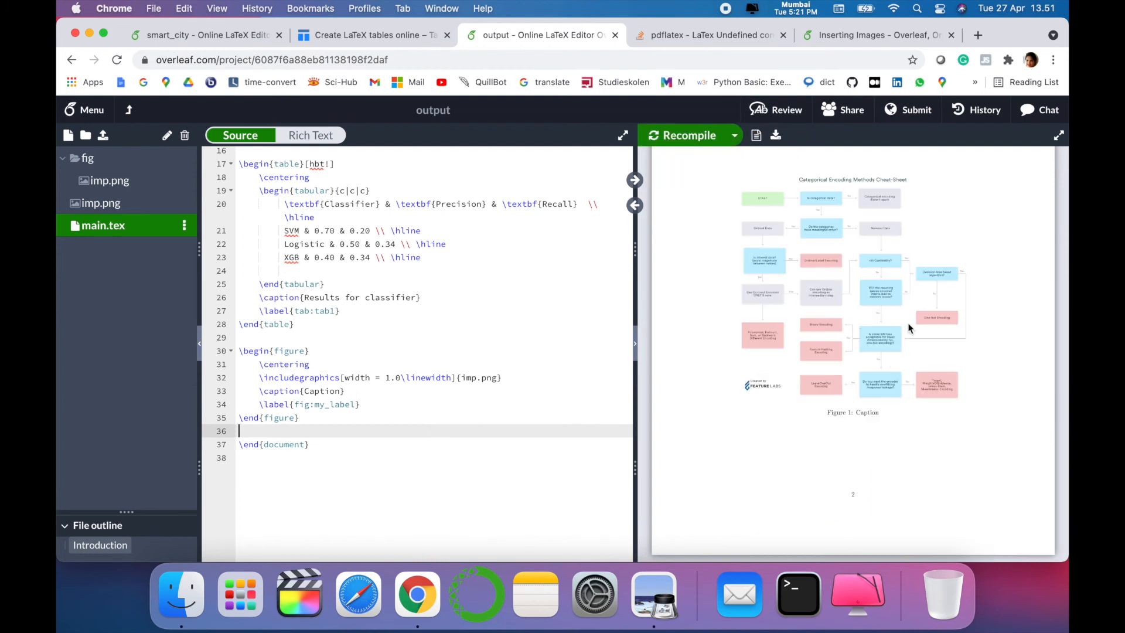
# - Add [h] placement, caption the figure 'Categories', then go to the Tech Research YouTube tab
pyautogui.write('[h]')
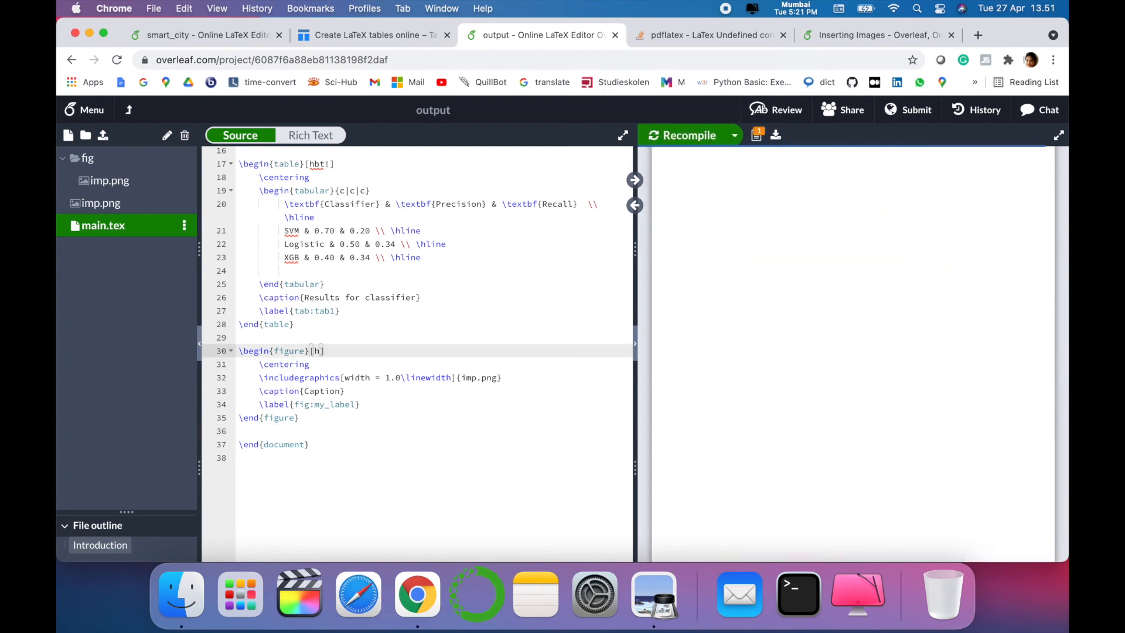
pyautogui.click(687, 135)
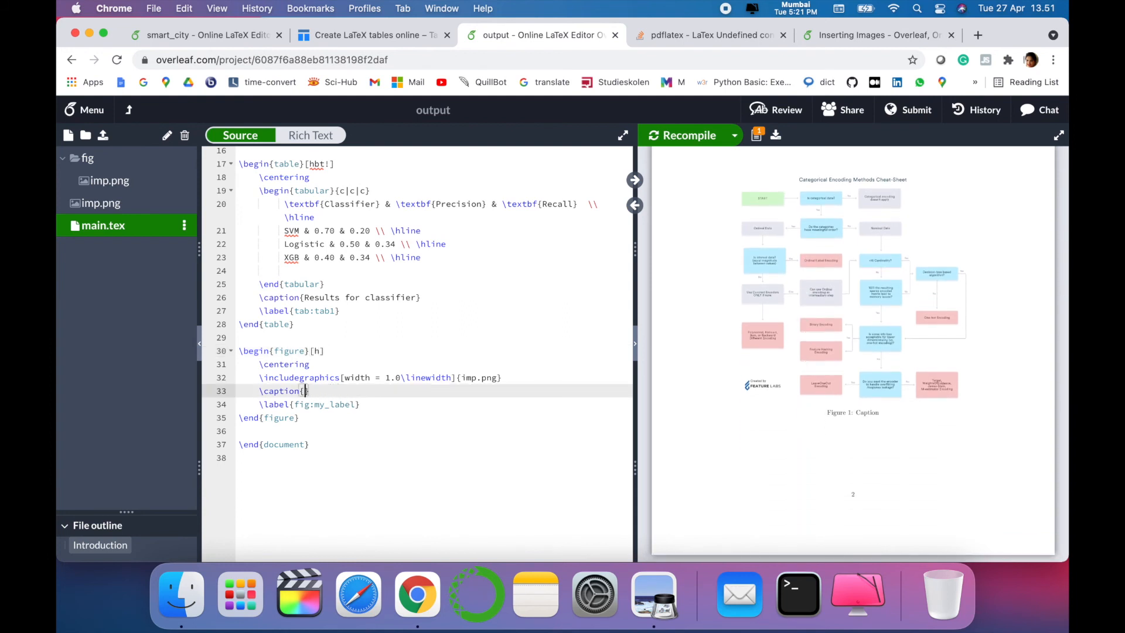
pyautogui.write('Categories')
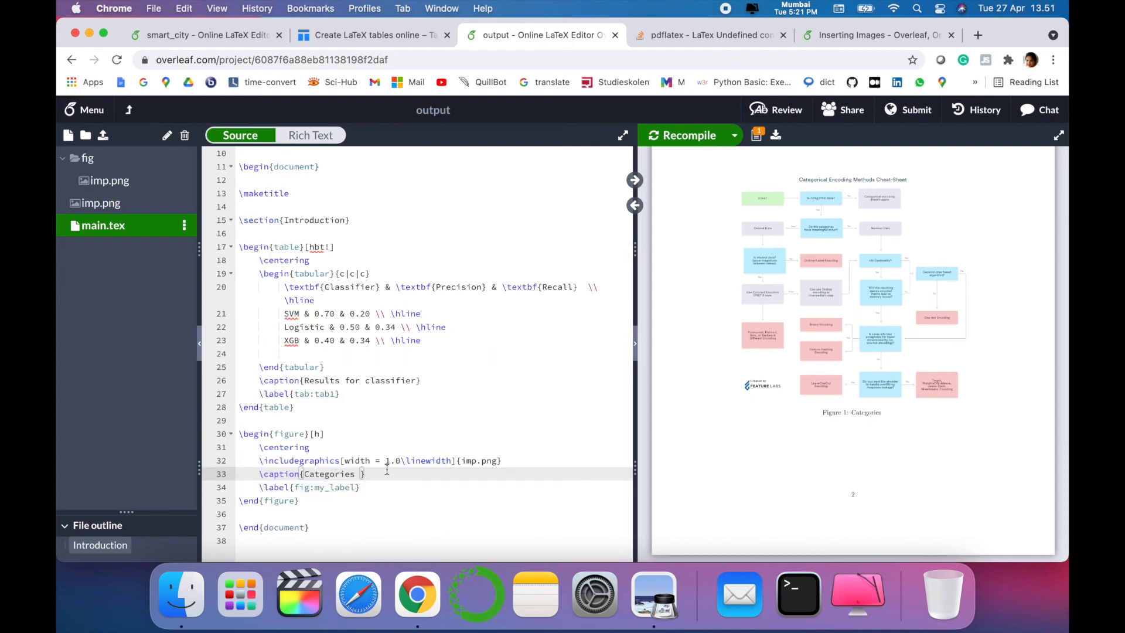
pyautogui.scroll(-3)
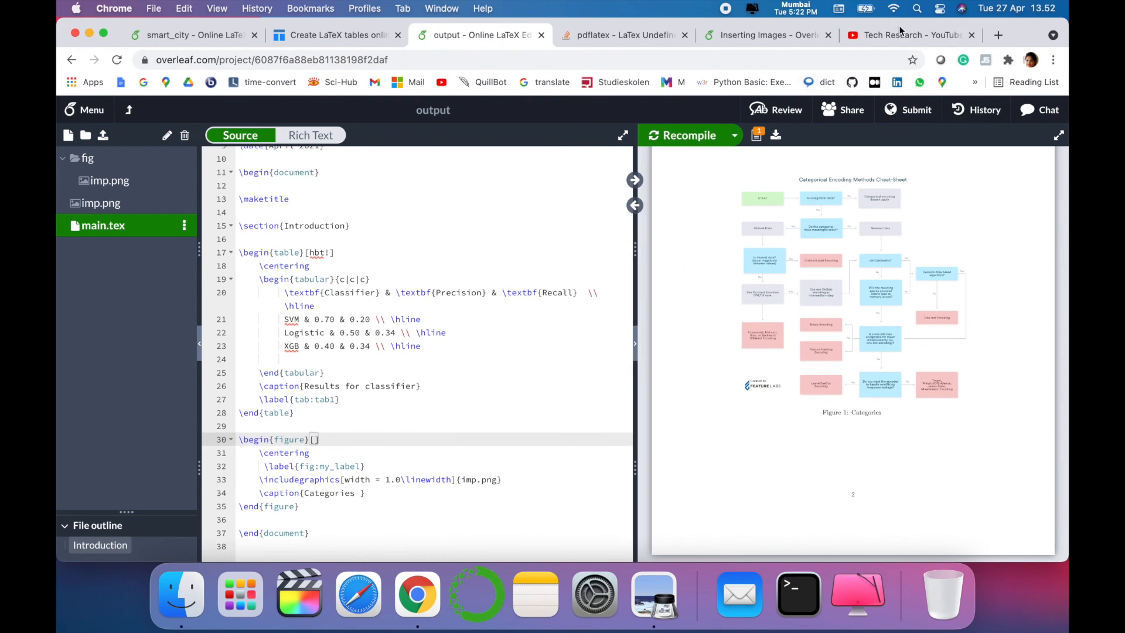
pyautogui.click(909, 35)
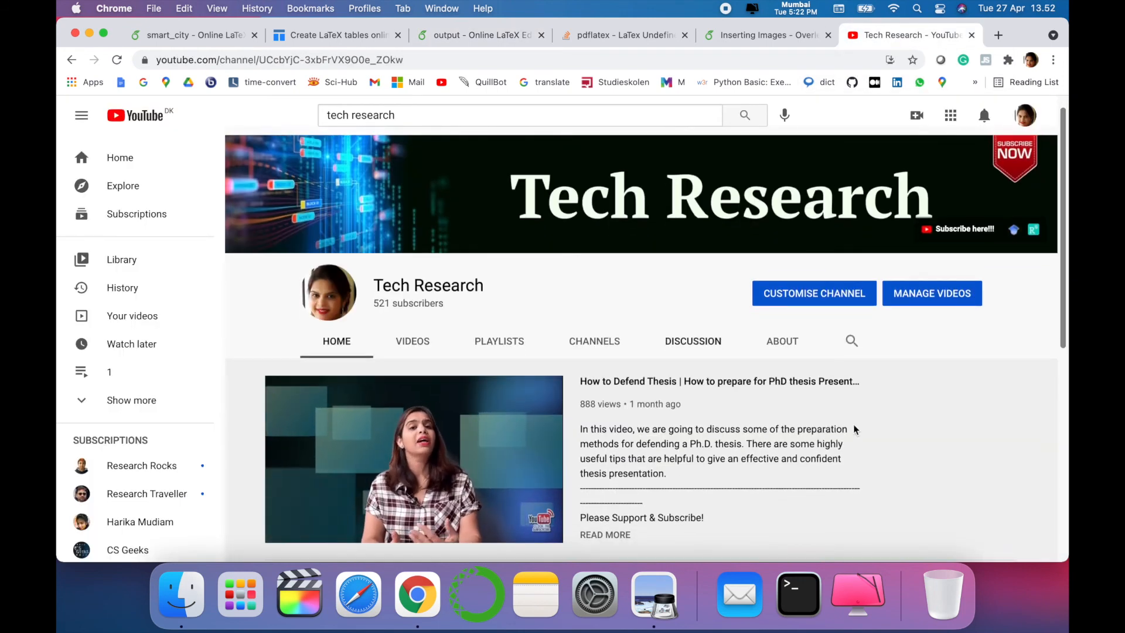